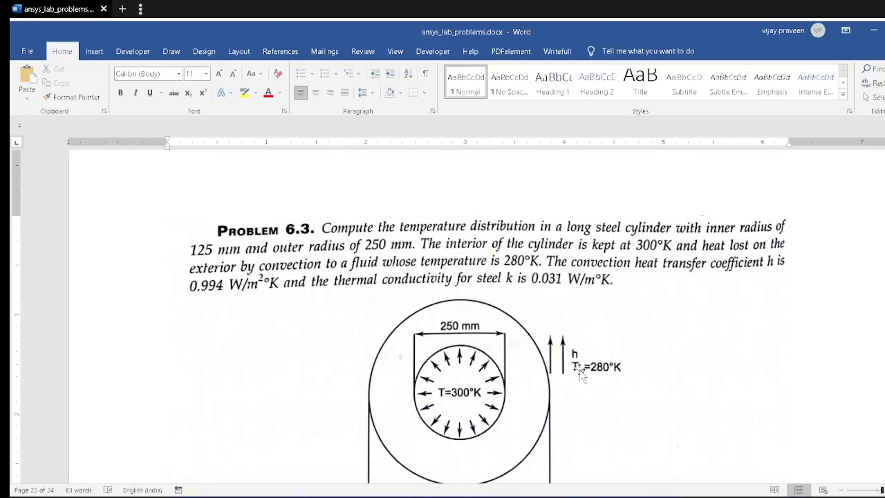
{"action": "mouse_move", "coordinate": [584, 380]}
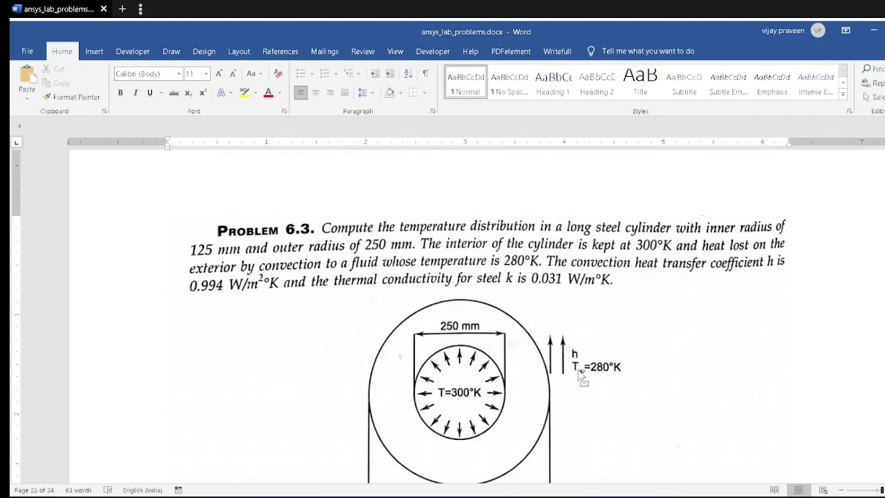
{"action": "mouse_move", "coordinate": [578, 356]}
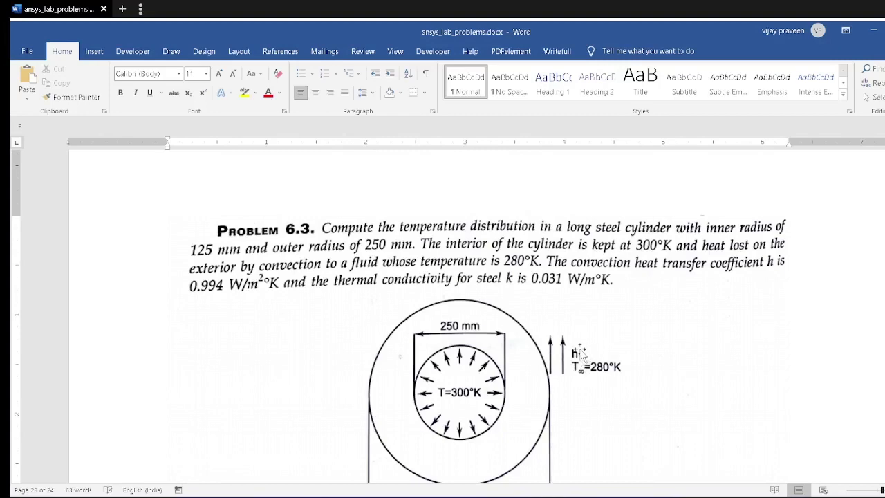
- Filter the ANSYS menu preferences to the Thermal discipline only
{"action": "scroll", "scroll_direction": "up", "scroll_amount": 3}
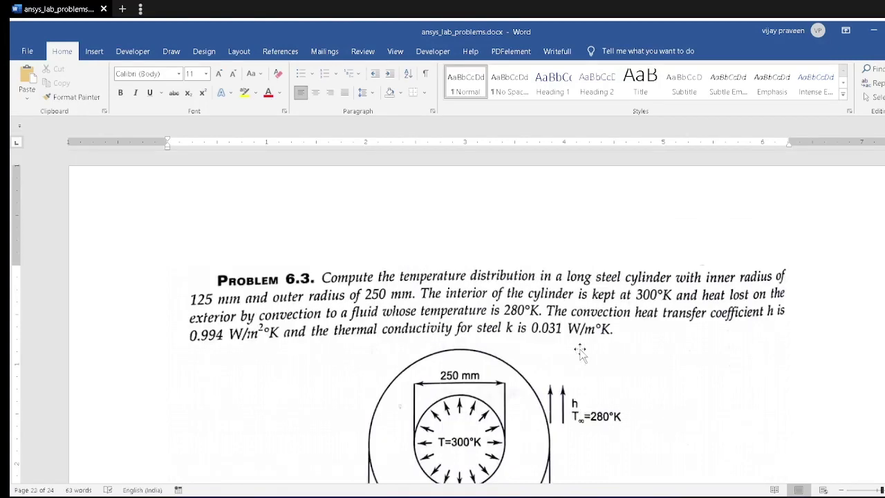
{"action": "scroll", "scroll_direction": "down", "scroll_amount": 3}
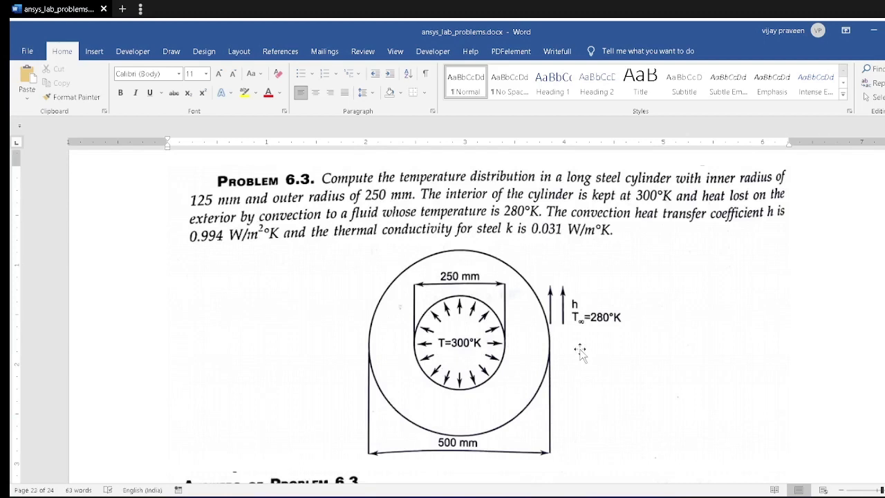
{"action": "mouse_move", "coordinate": [457, 279]}
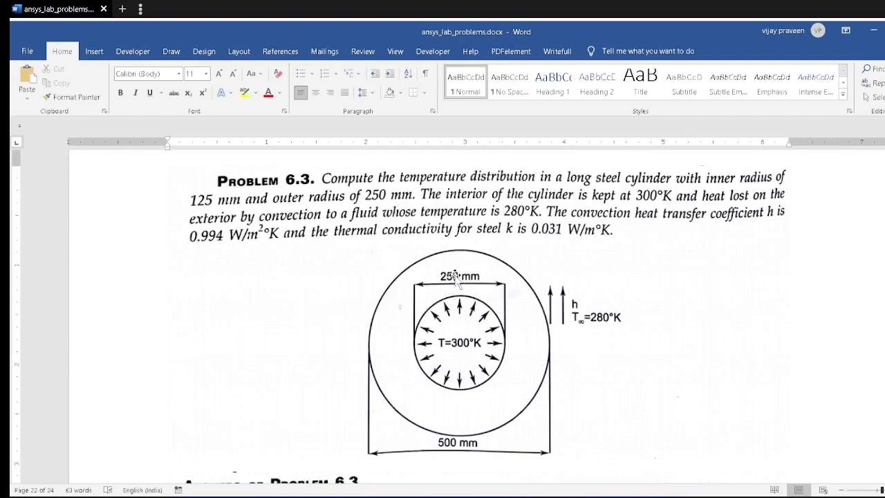
{"action": "mouse_move", "coordinate": [387, 185]}
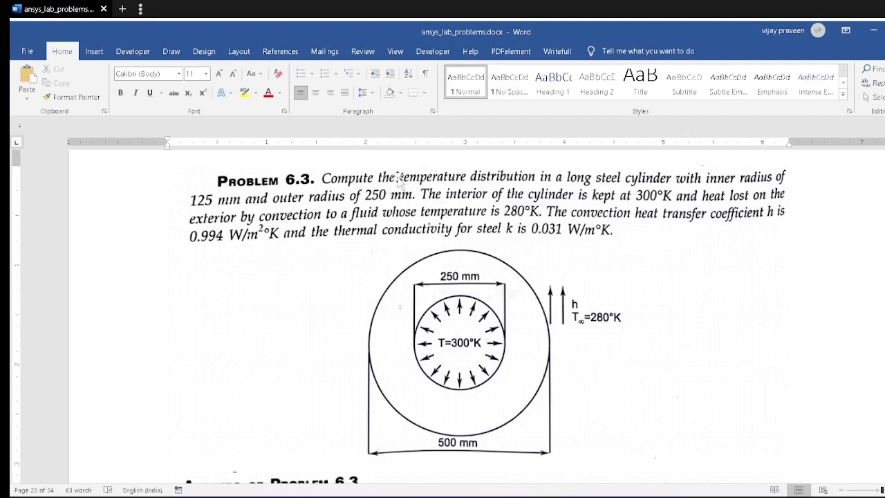
{"action": "mouse_move", "coordinate": [476, 191]}
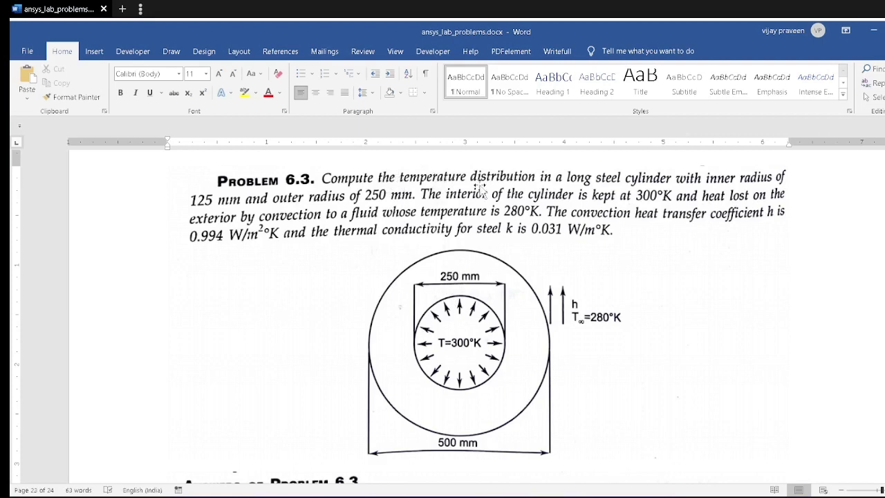
{"action": "mouse_move", "coordinate": [392, 192]}
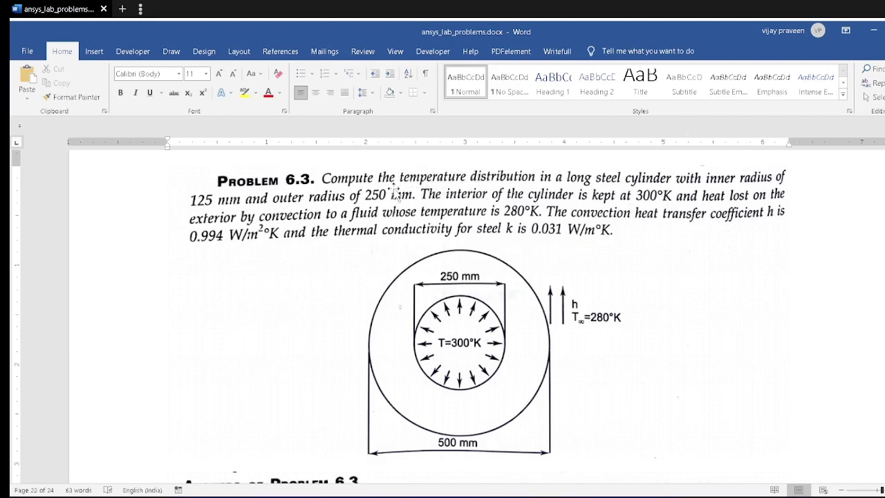
{"action": "mouse_move", "coordinate": [426, 248]}
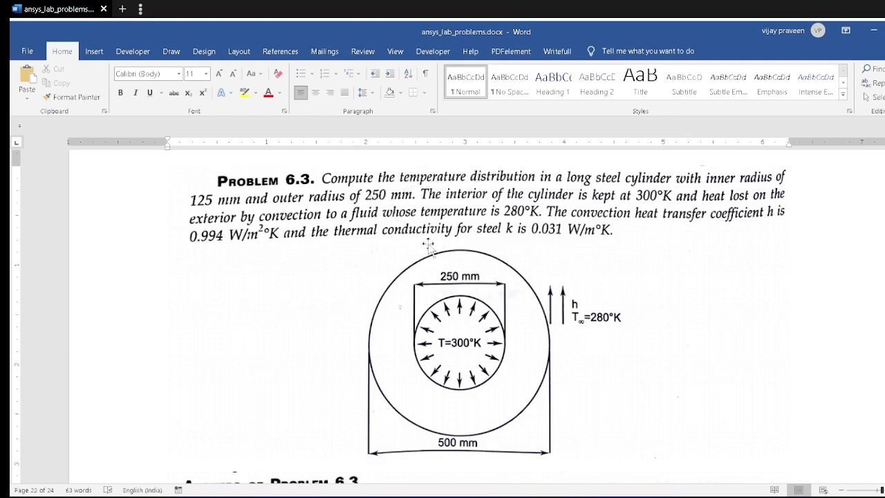
{"action": "mouse_move", "coordinate": [522, 362]}
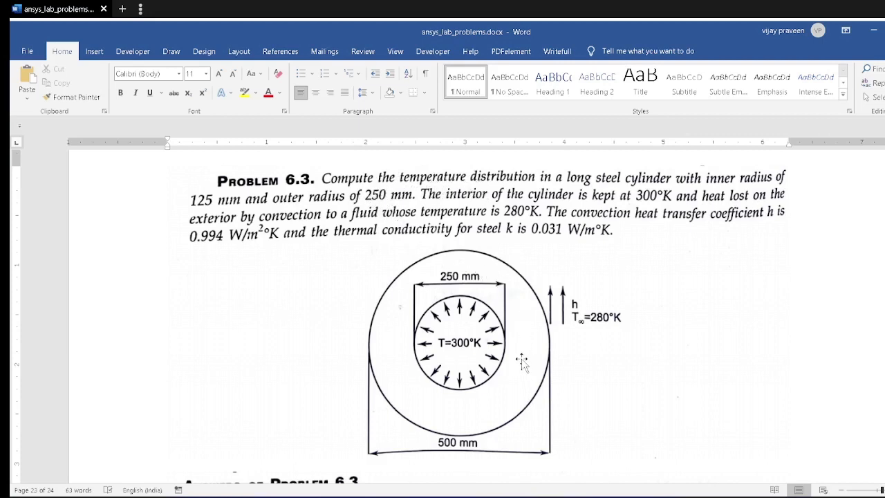
{"action": "mouse_move", "coordinate": [398, 215]}
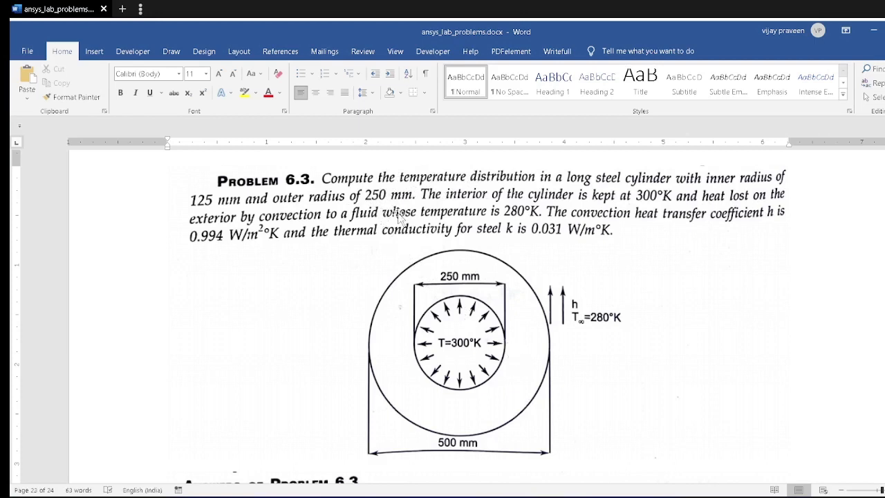
{"action": "mouse_move", "coordinate": [477, 215]}
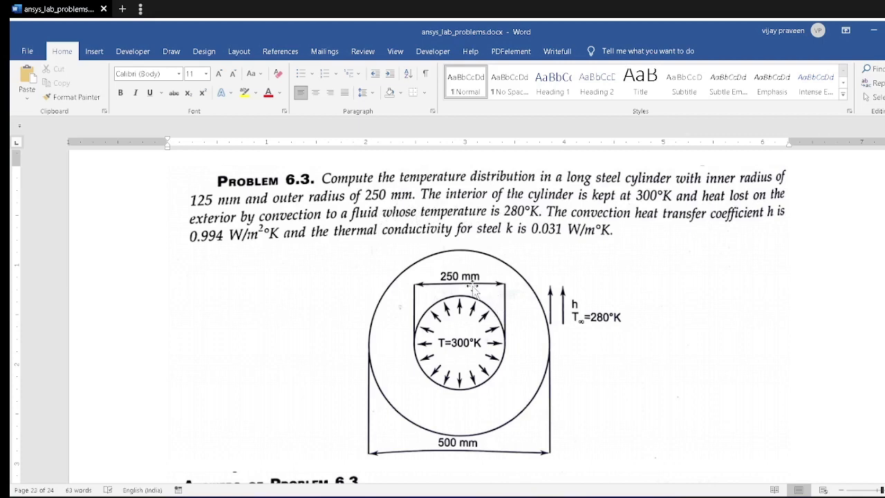
{"action": "mouse_move", "coordinate": [379, 238]}
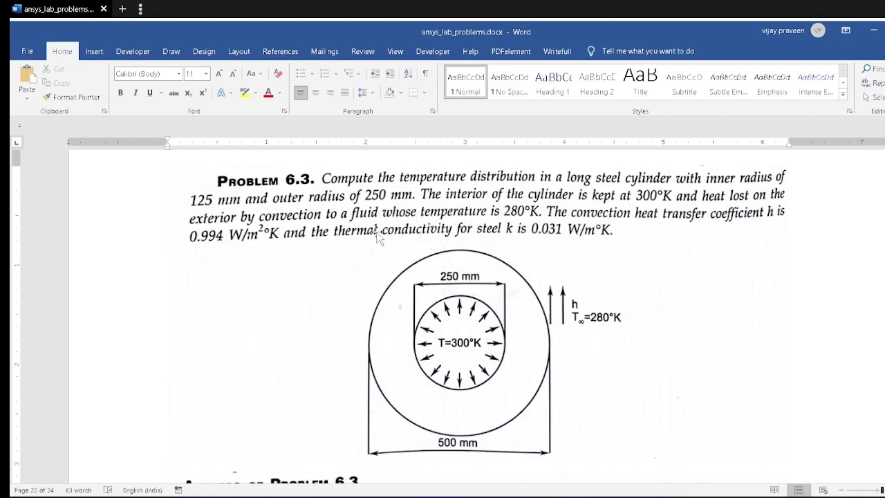
{"action": "mouse_move", "coordinate": [478, 220]}
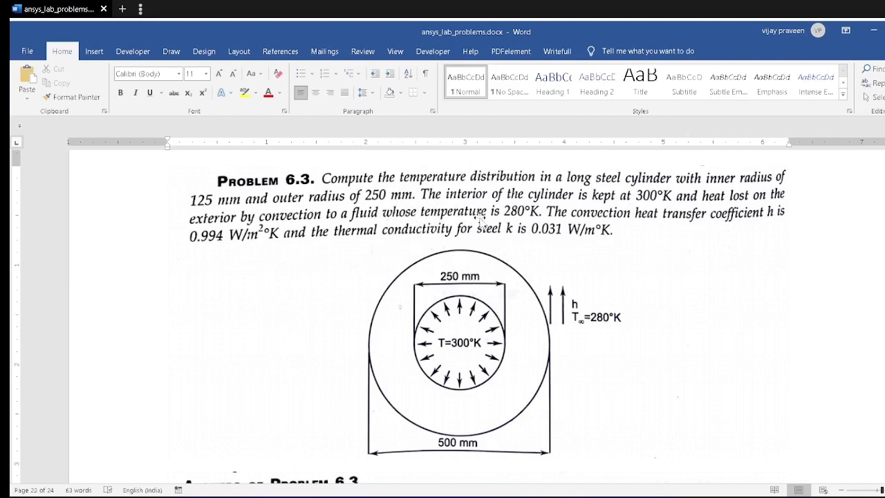
{"action": "mouse_move", "coordinate": [390, 235]}
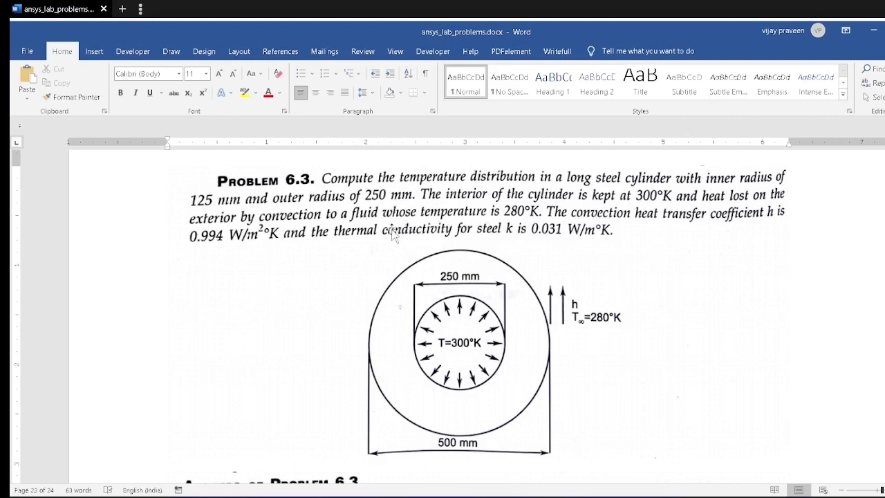
{"action": "mouse_move", "coordinate": [226, 252]}
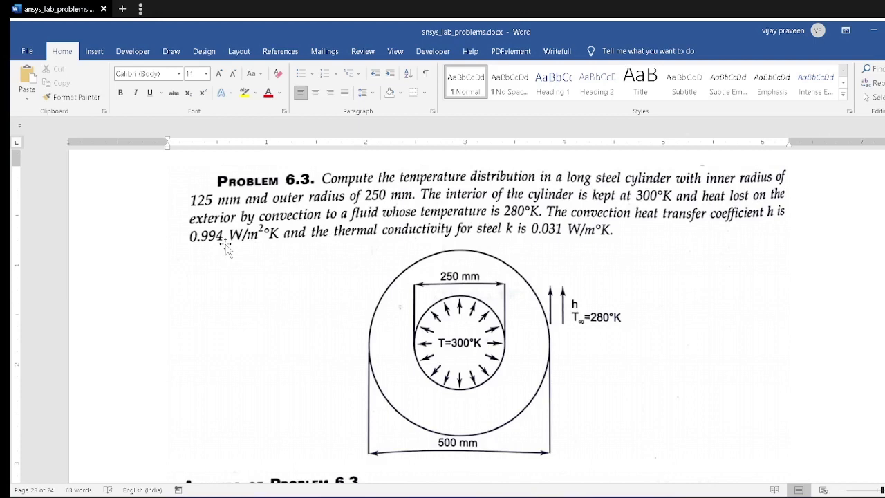
{"action": "mouse_move", "coordinate": [365, 248]}
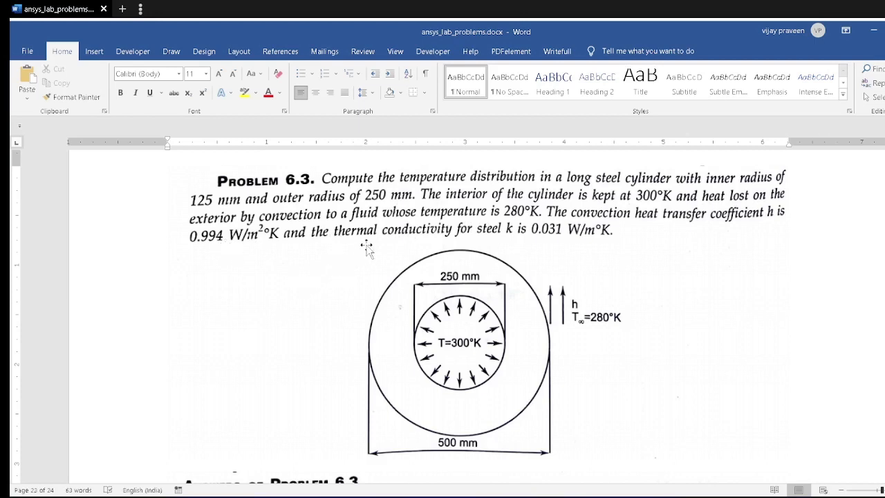
{"action": "mouse_move", "coordinate": [409, 290]}
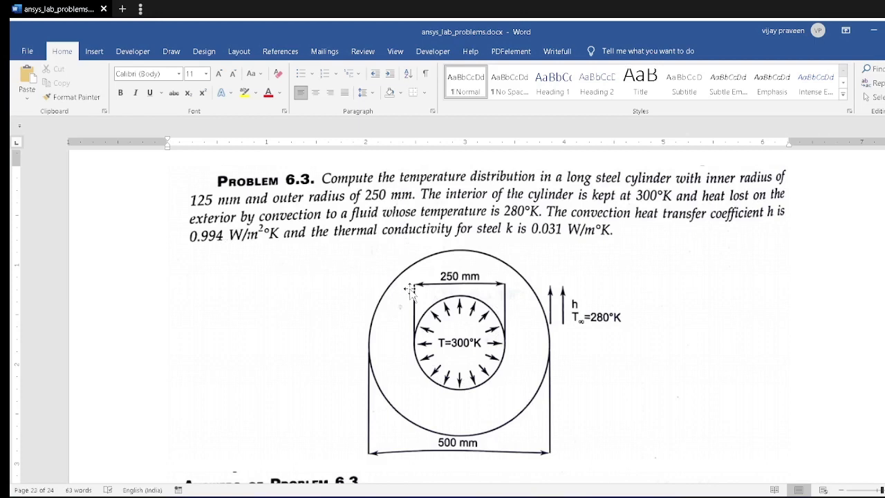
{"action": "mouse_move", "coordinate": [500, 280]}
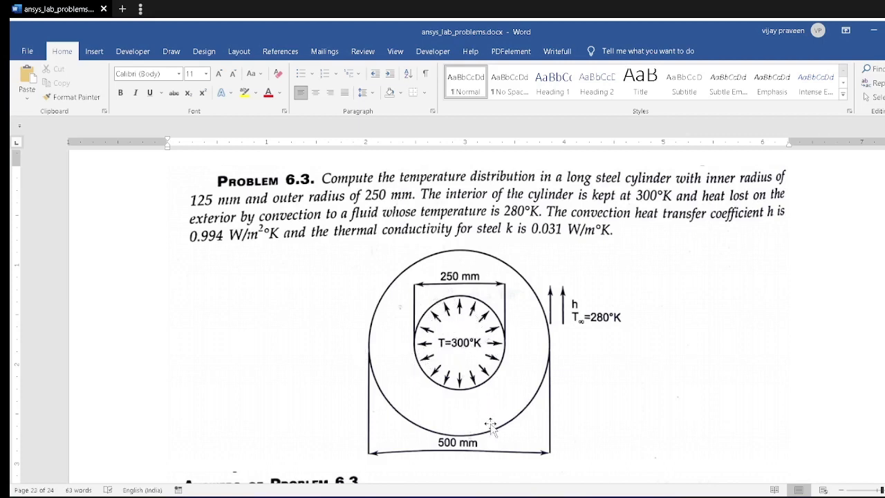
{"action": "mouse_move", "coordinate": [484, 311]}
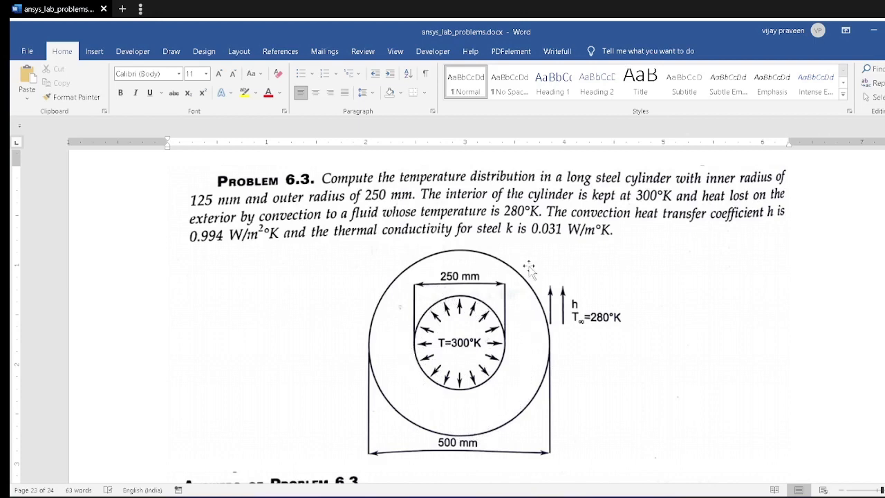
{"action": "mouse_move", "coordinate": [572, 322]}
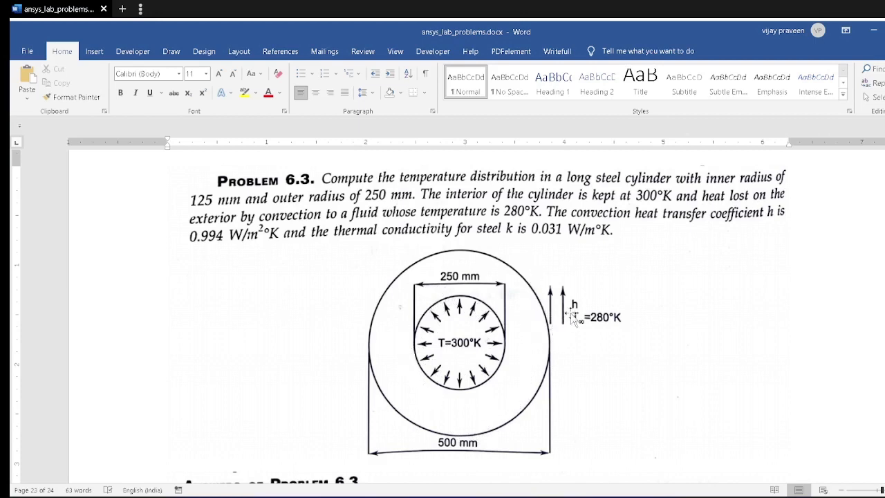
{"action": "mouse_move", "coordinate": [597, 331]}
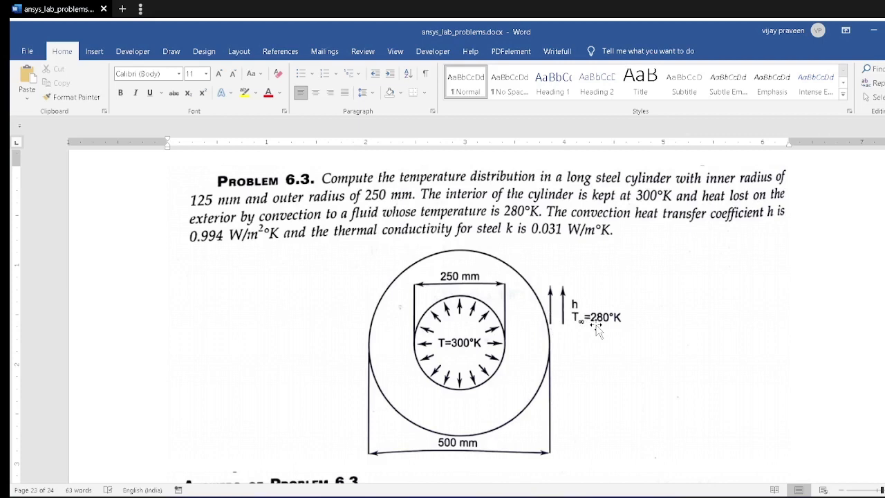
{"action": "mouse_move", "coordinate": [282, 261]}
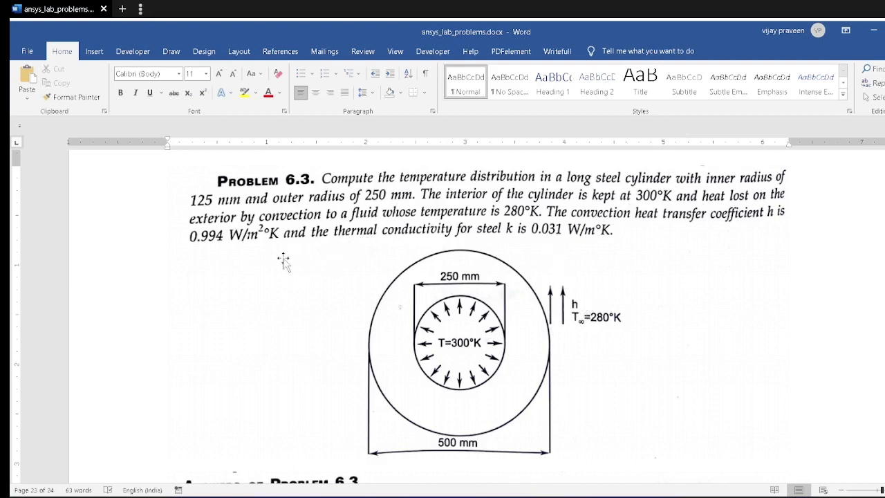
{"action": "mouse_move", "coordinate": [505, 370]}
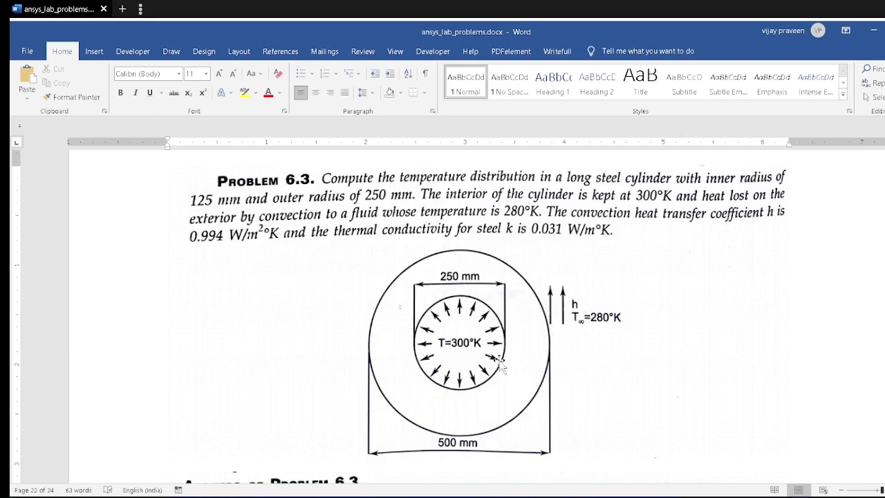
{"action": "mouse_move", "coordinate": [522, 366]}
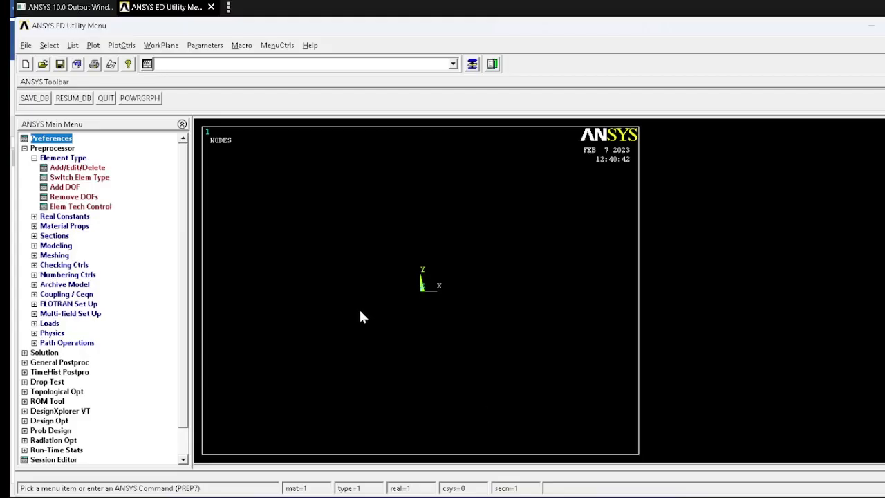
{"action": "left_click", "coordinate": [50, 138]}
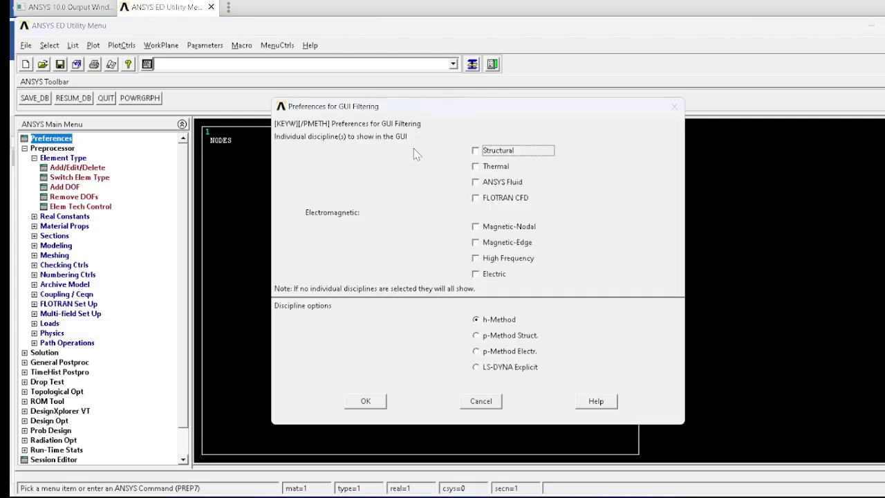
{"action": "left_click", "coordinate": [476, 166]}
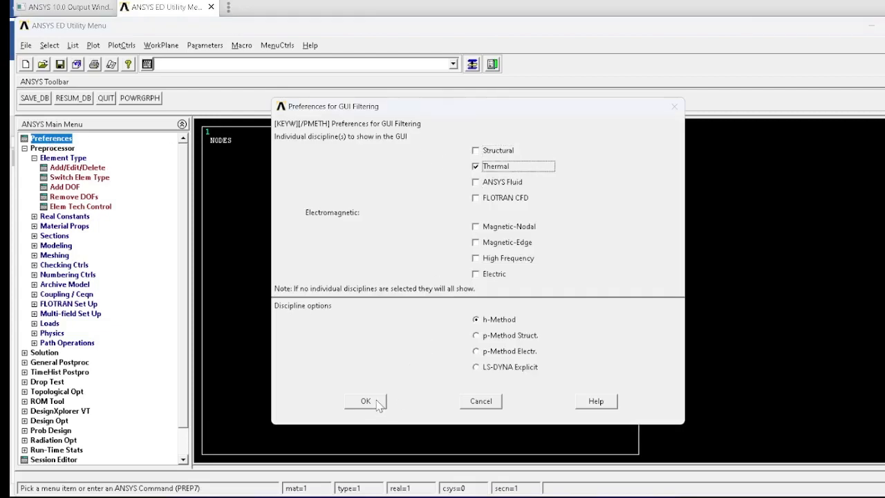
{"action": "left_click", "coordinate": [365, 401]}
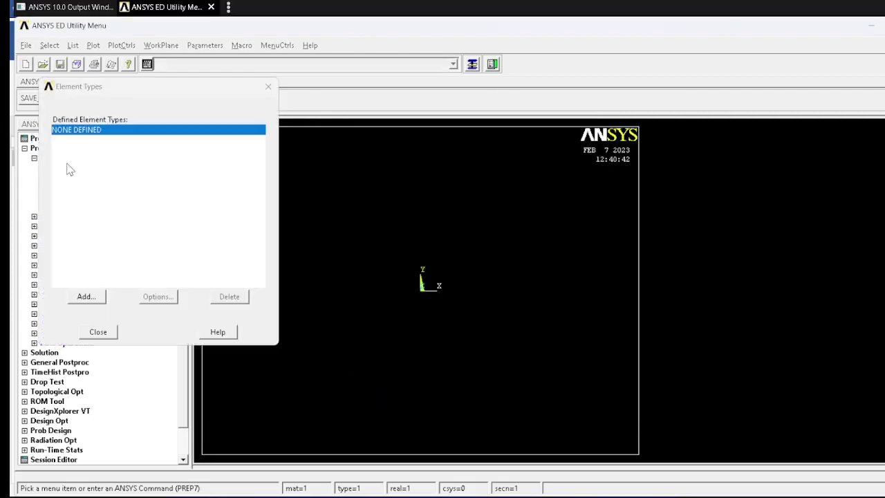
- Add the Thermal Solid 8node 77 element as element type 1
{"action": "left_click", "coordinate": [86, 295]}
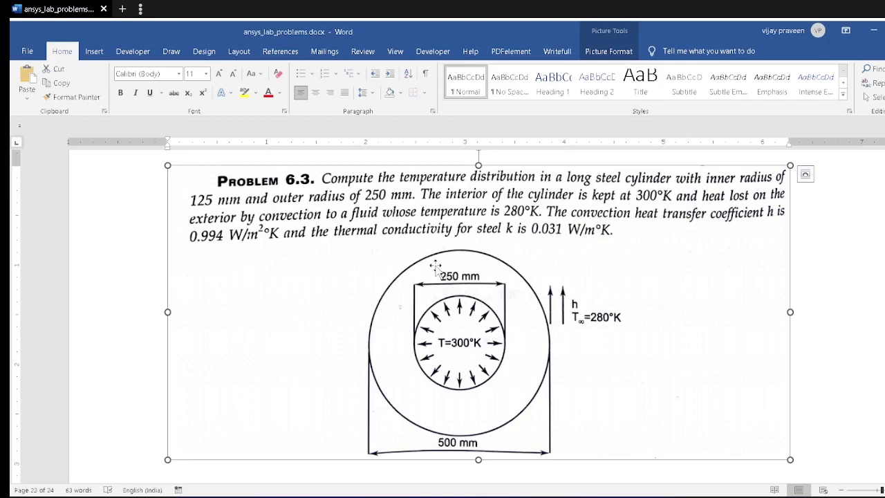
{"action": "mouse_move", "coordinate": [431, 270]}
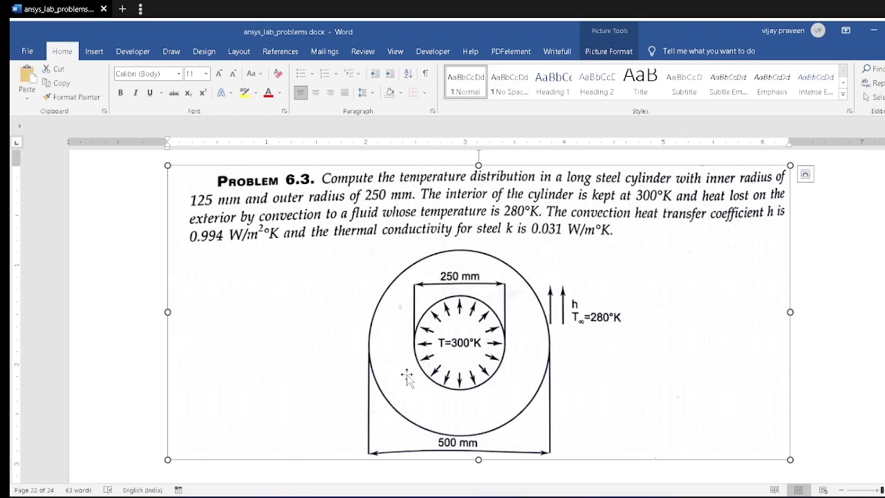
{"action": "key", "text": "alt+tab"}
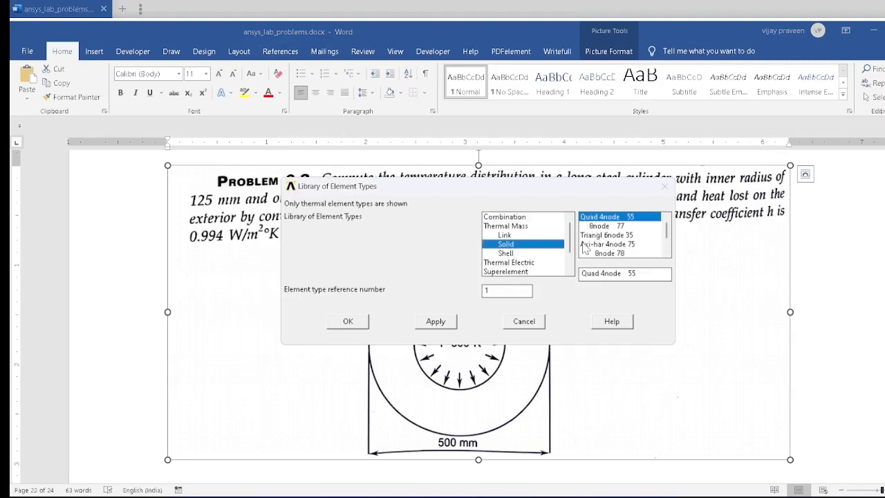
{"action": "left_click", "coordinate": [609, 226]}
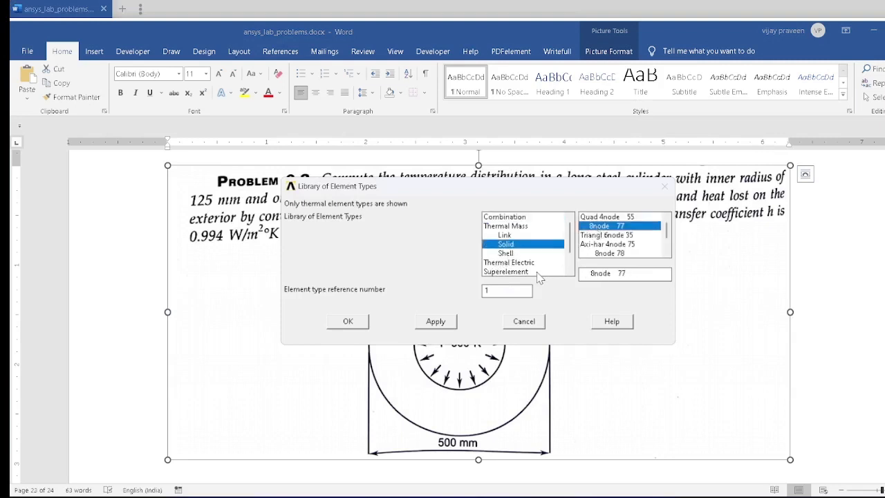
{"action": "mouse_move", "coordinate": [346, 323]}
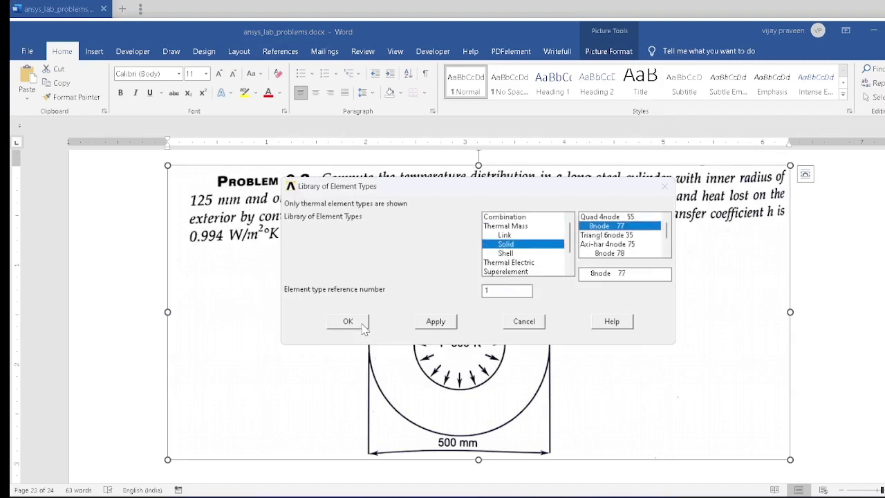
{"action": "left_click", "coordinate": [348, 321]}
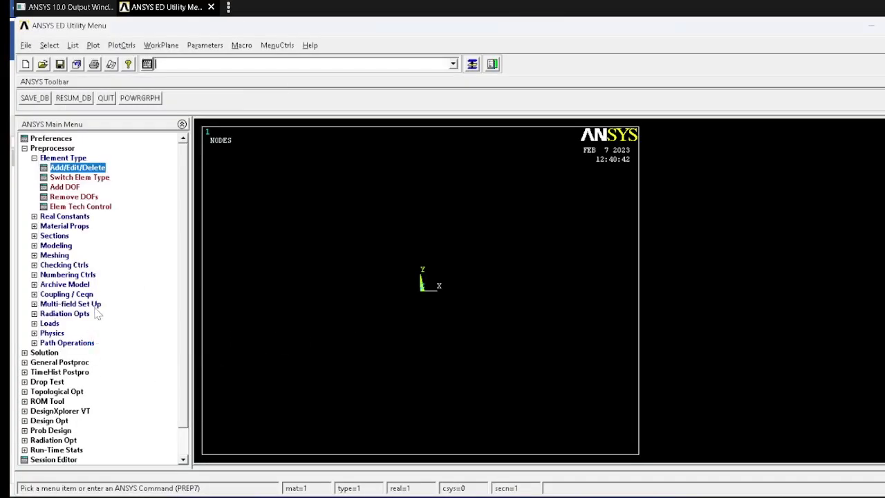
{"action": "left_click", "coordinate": [64, 215]}
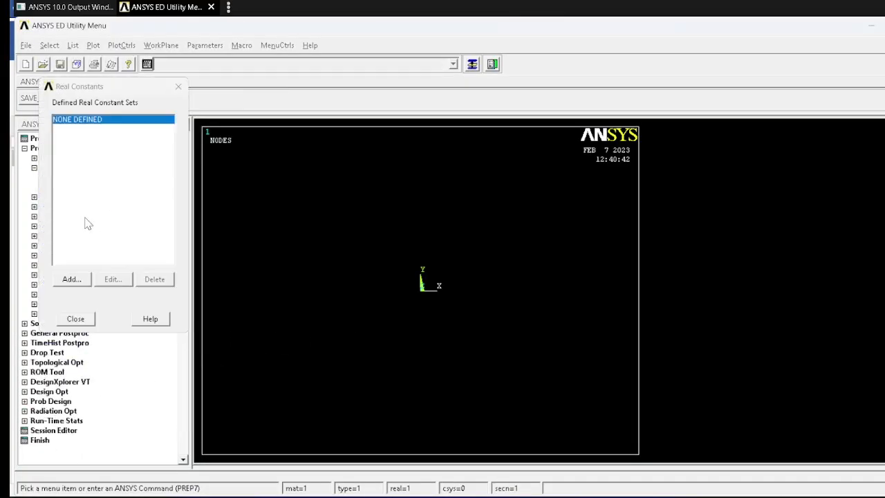
{"action": "left_click", "coordinate": [72, 279]}
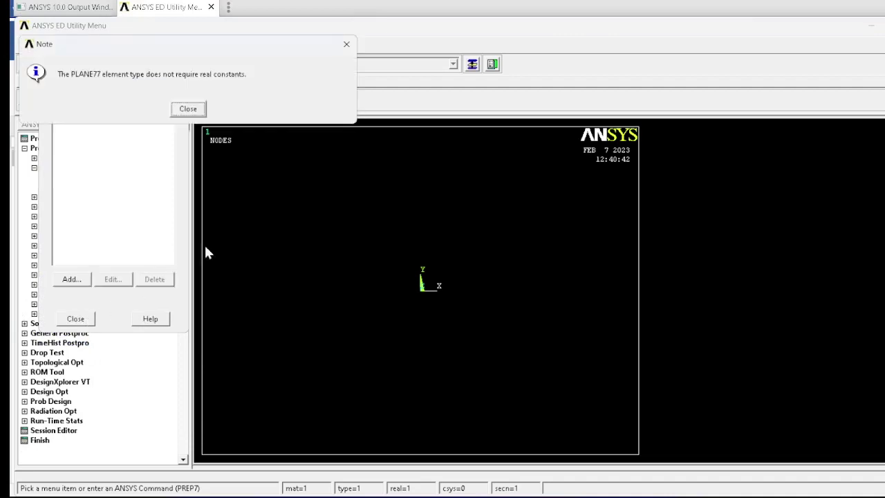
{"action": "mouse_move", "coordinate": [196, 111]}
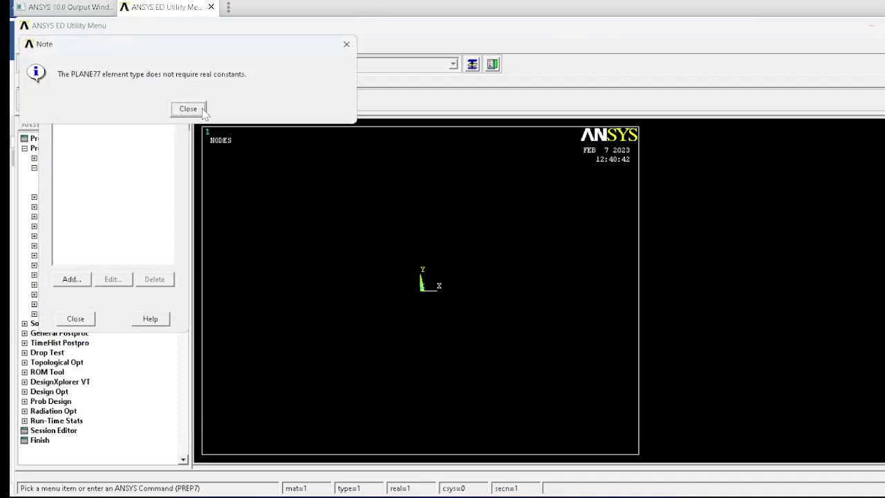
{"action": "left_click", "coordinate": [188, 108]}
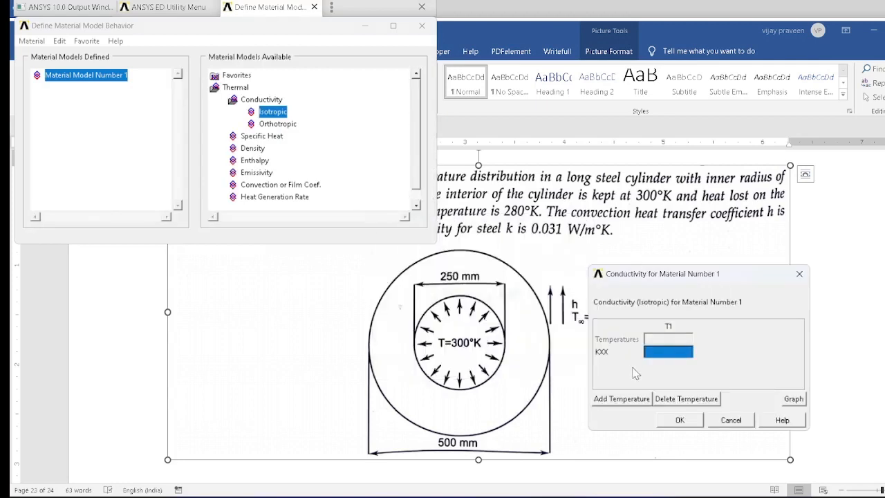
- Give material 1 isotropic conductivity KXX 0.031 and film coefficient HF 0.994, then close the material window
{"action": "type", "text": "0.031"}
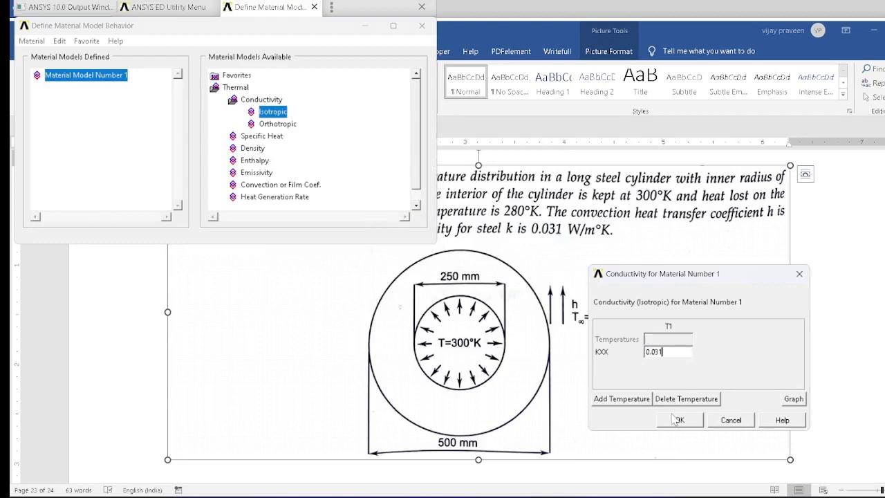
{"action": "left_click", "coordinate": [680, 417]}
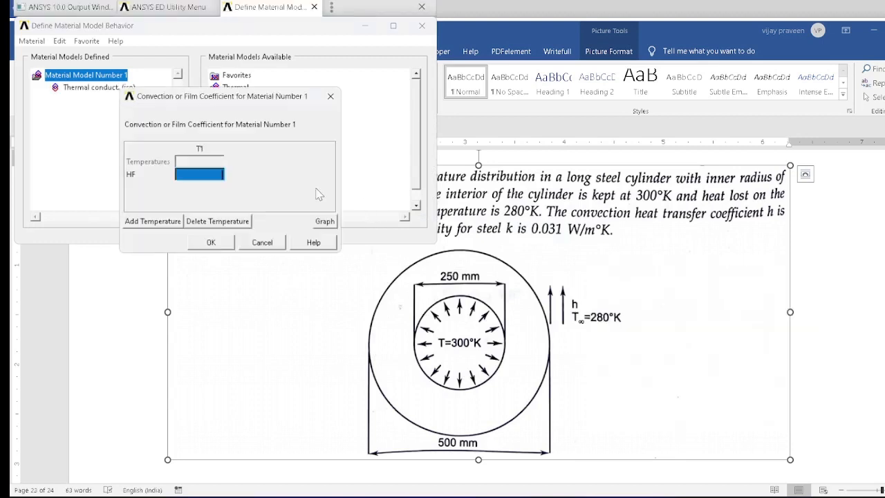
{"action": "mouse_move", "coordinate": [265, 130]}
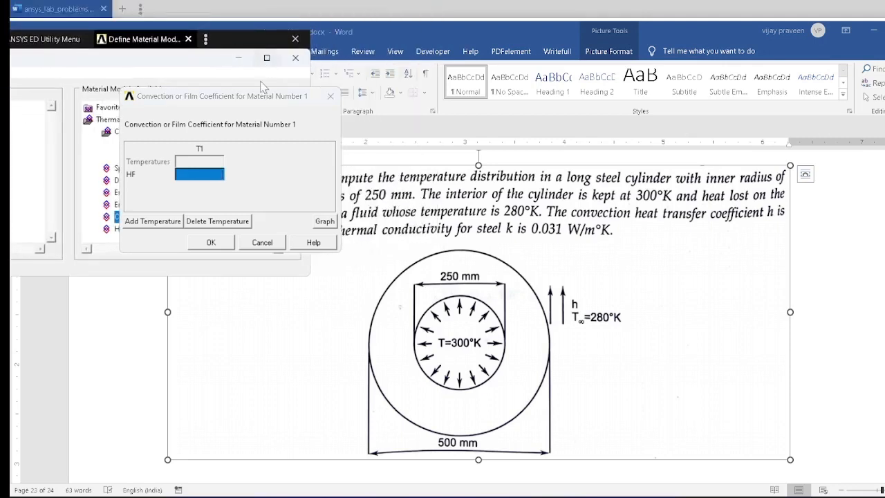
{"action": "left_click_drag", "start_coordinate": [221, 97], "coordinate": [802, 265]}
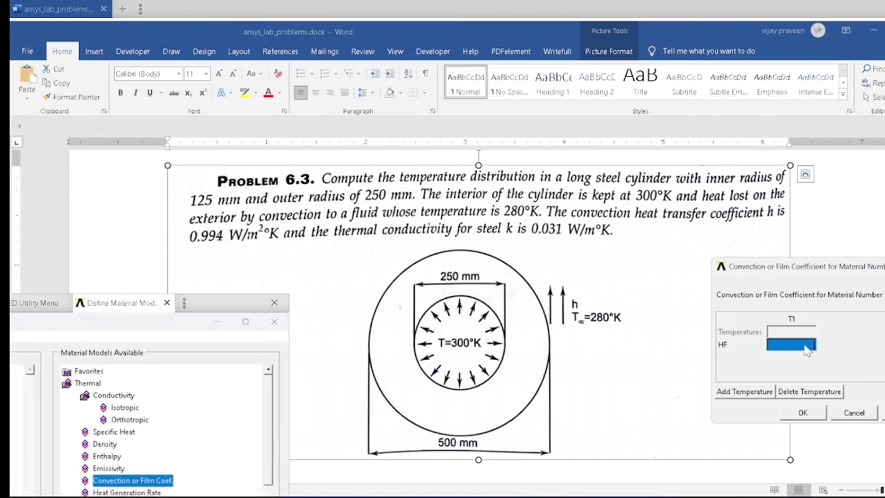
{"action": "type", "text": "0.994"}
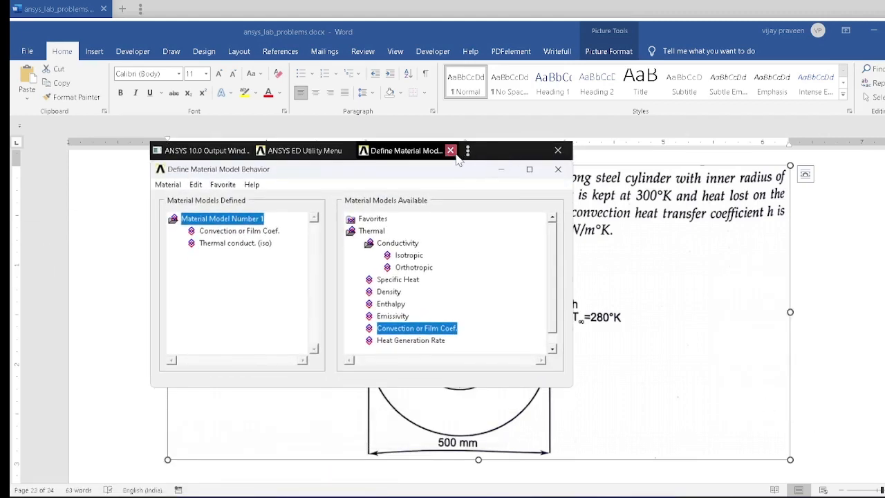
{"action": "left_click", "coordinate": [450, 150]}
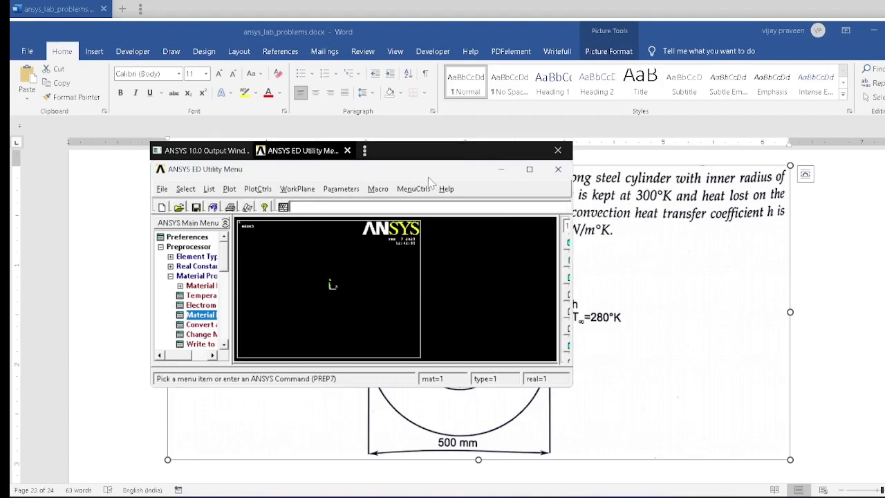
- Fill the Partial Annulus dialog with centre 0,0, Rad-1 125, Theta-1 0, Rad-2 250, Theta-2 90
{"action": "left_click", "coordinate": [528, 169]}
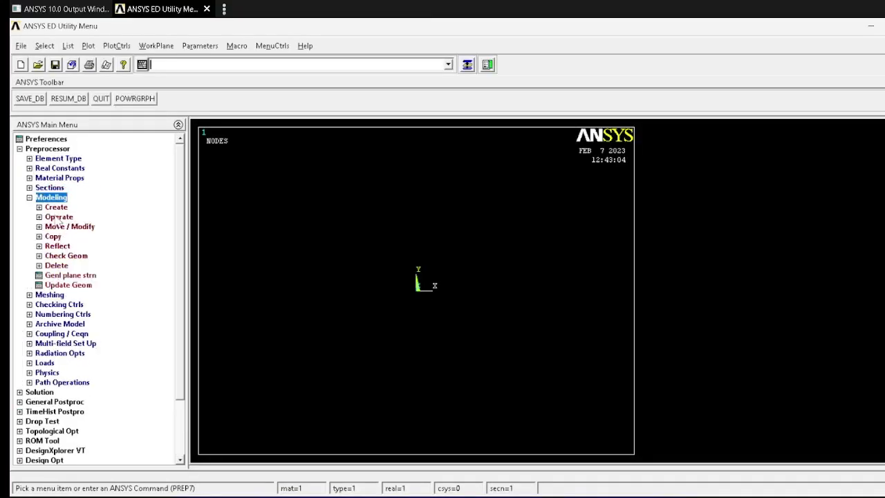
{"action": "left_click", "coordinate": [55, 207]}
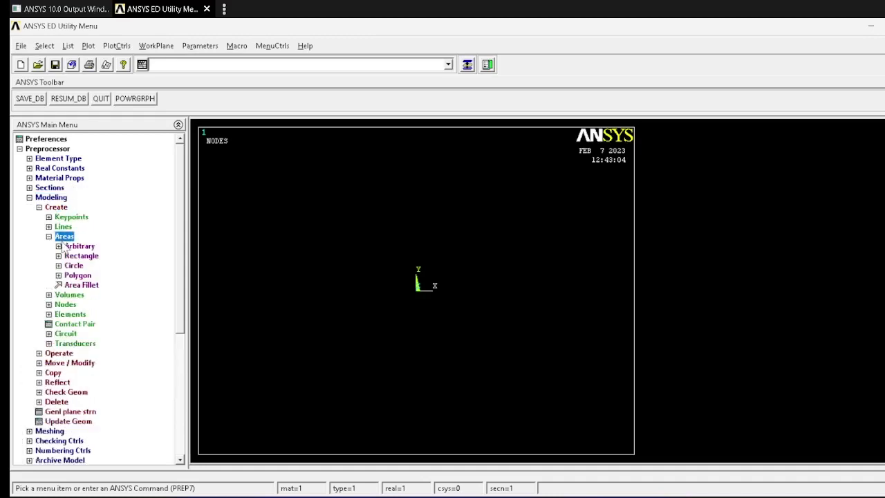
{"action": "mouse_move", "coordinate": [66, 266]}
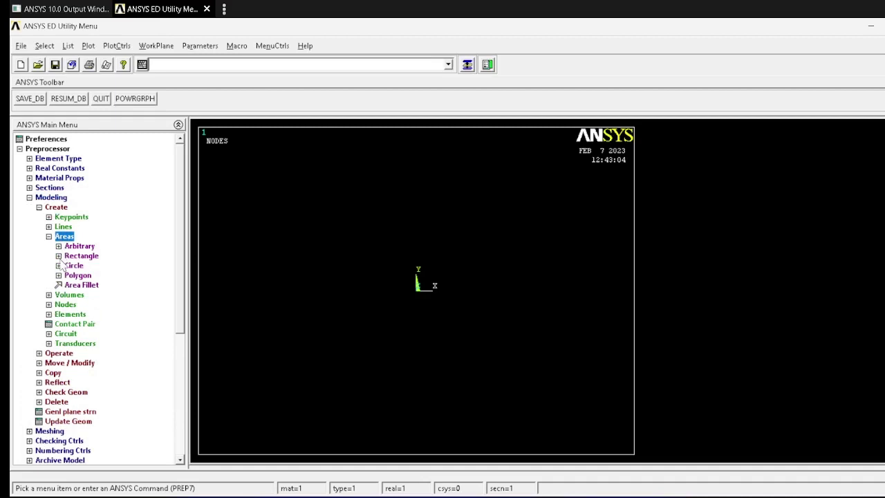
{"action": "left_click", "coordinate": [59, 266]}
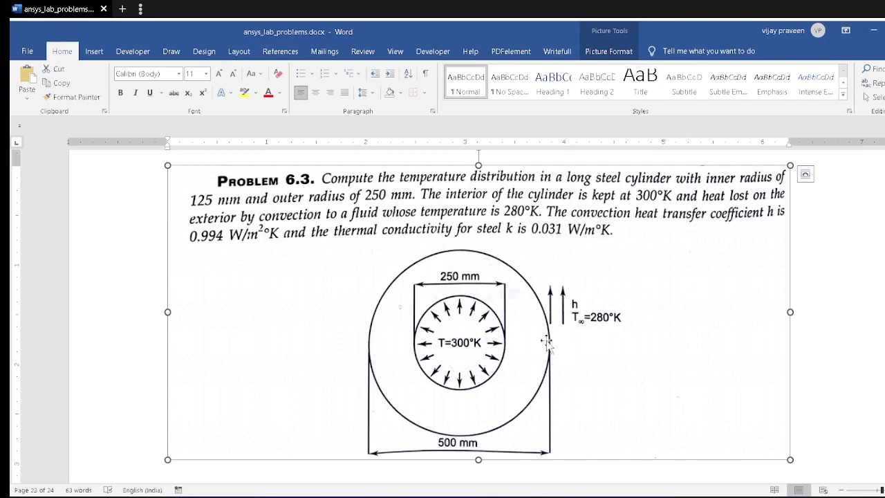
{"action": "mouse_move", "coordinate": [442, 323]}
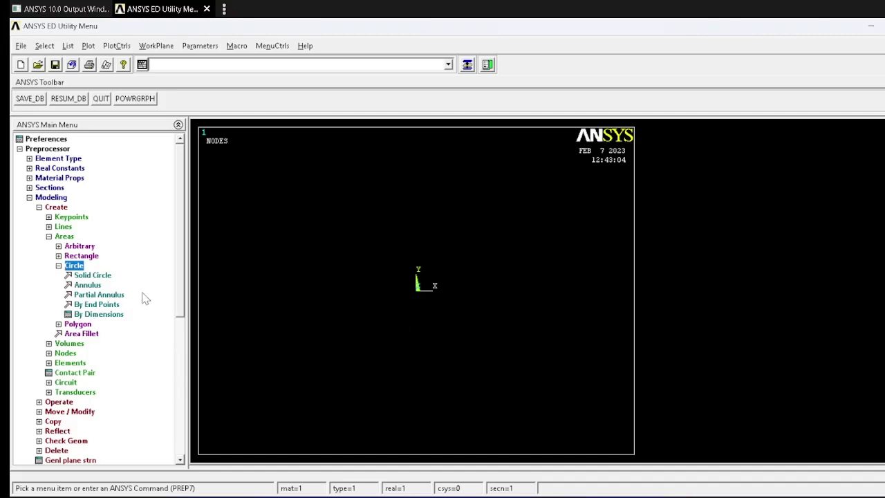
{"action": "left_click", "coordinate": [99, 295]}
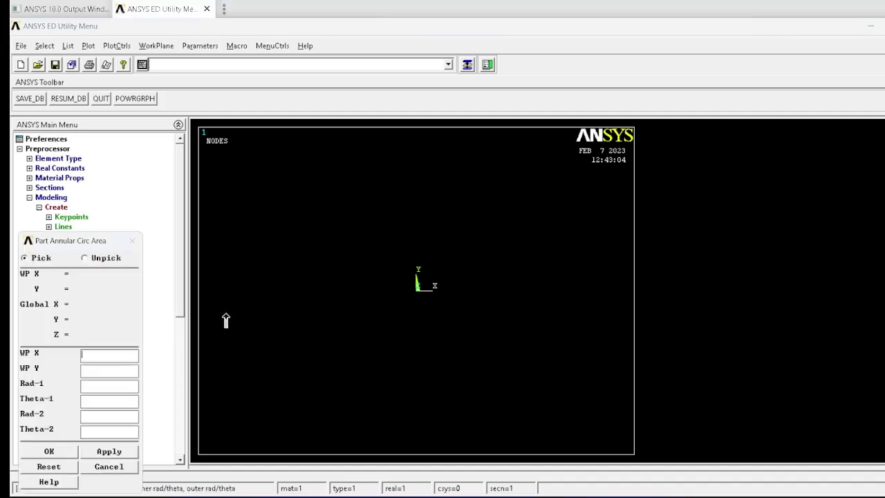
{"action": "type", "text": "0"}
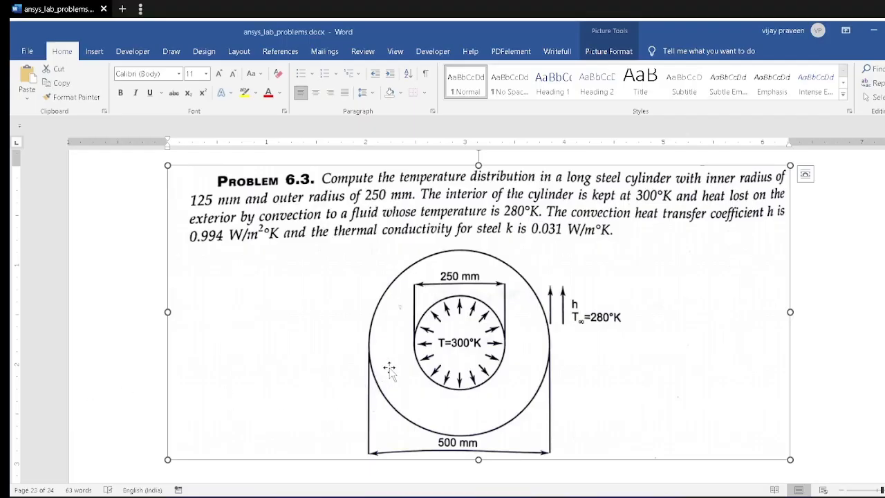
{"action": "mouse_move", "coordinate": [361, 362]}
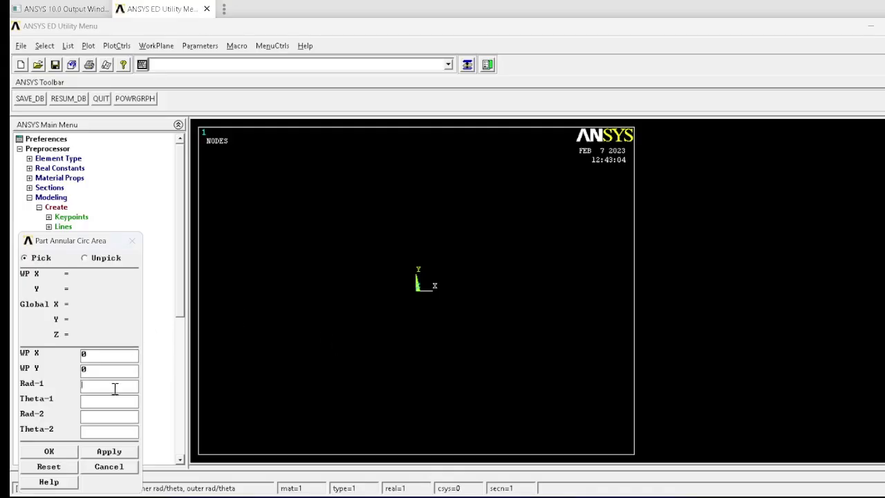
{"action": "type", "text": "125"}
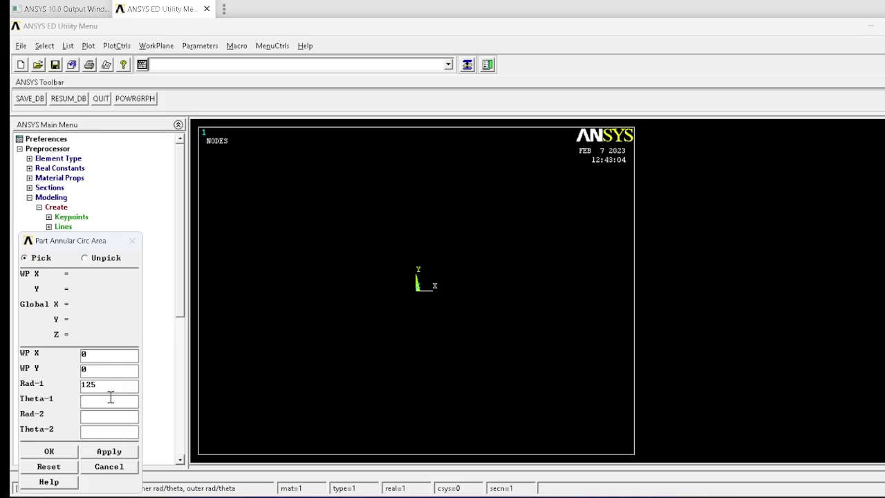
{"action": "type", "text": "0"}
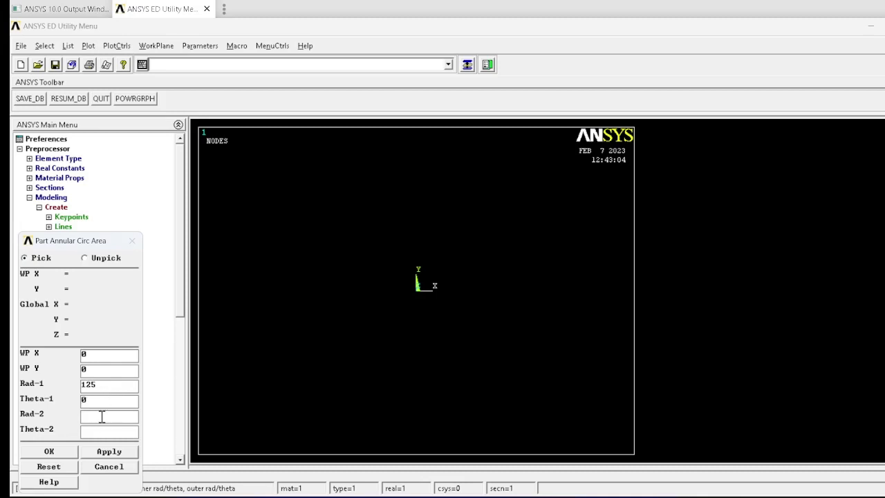
{"action": "type", "text": "2"}
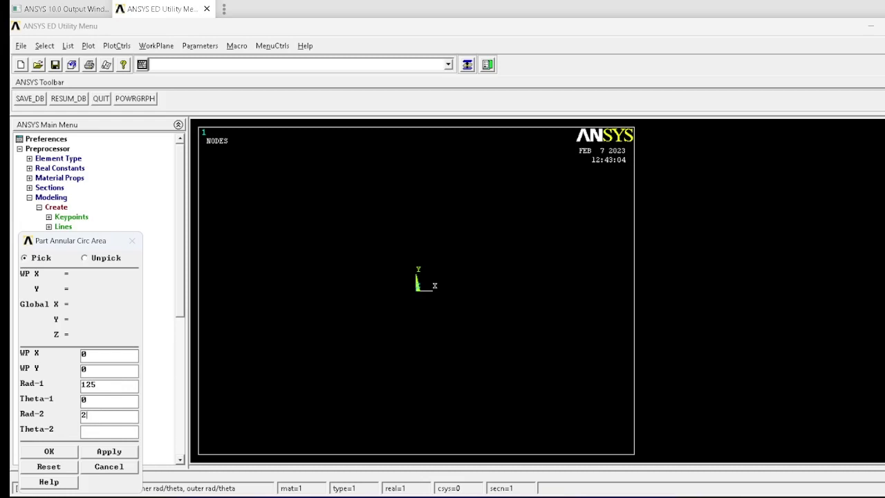
{"action": "type", "text": "250"}
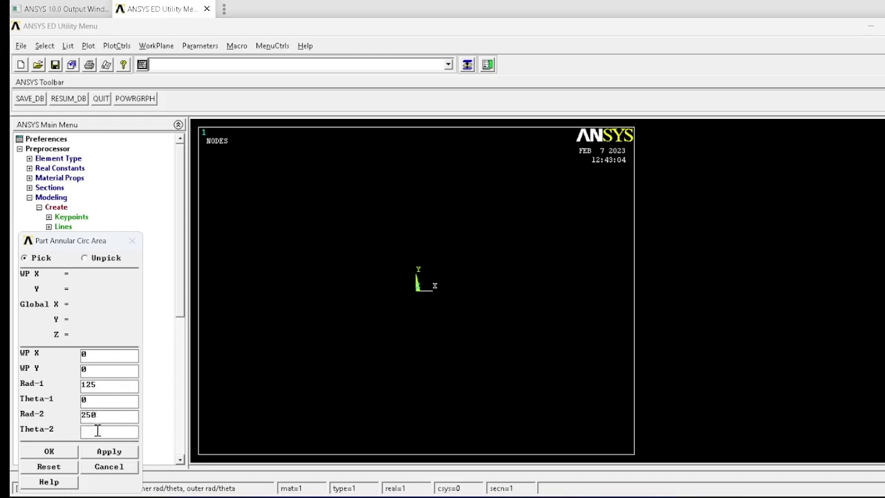
{"action": "type", "text": "90"}
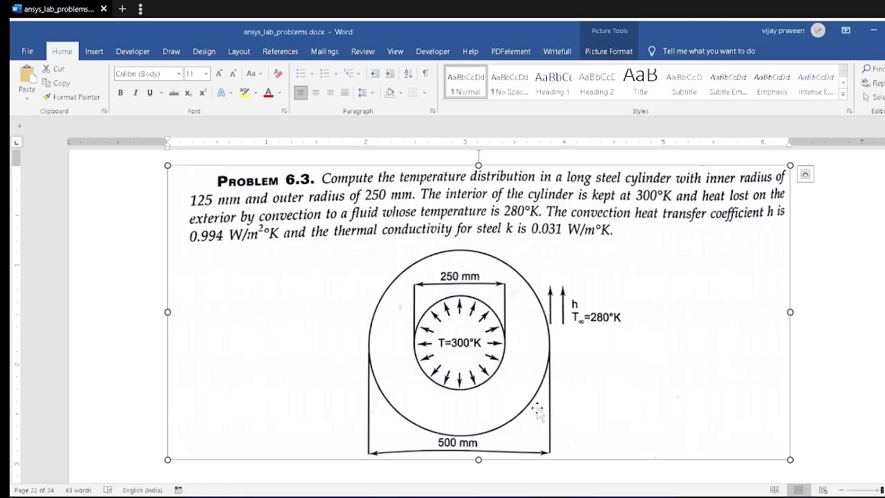
{"action": "mouse_move", "coordinate": [435, 255]}
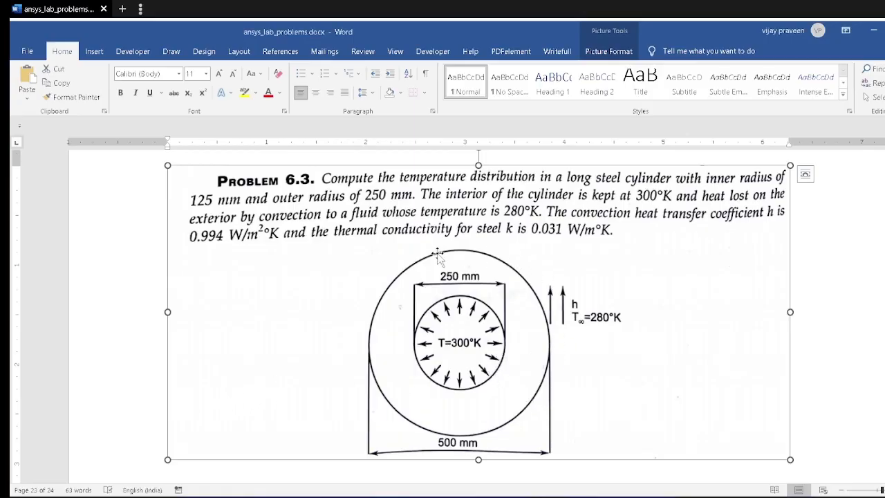
{"action": "left_click", "coordinate": [159, 10]}
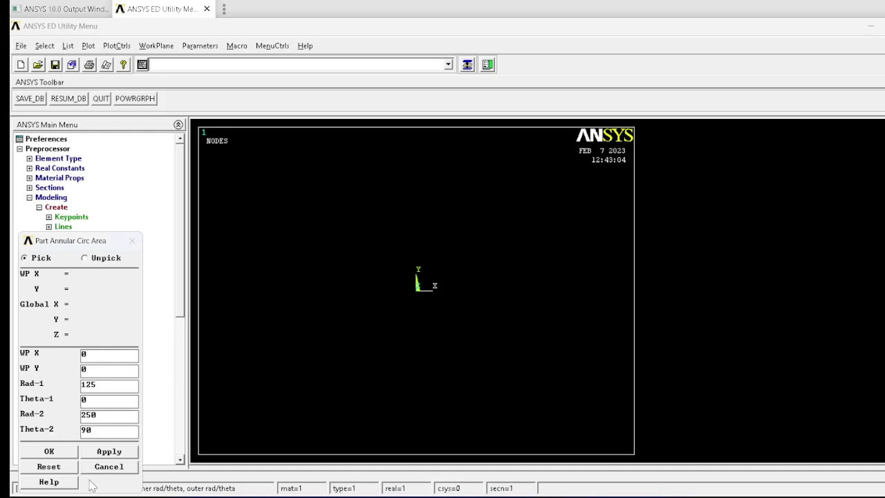
{"action": "left_click", "coordinate": [29, 451]}
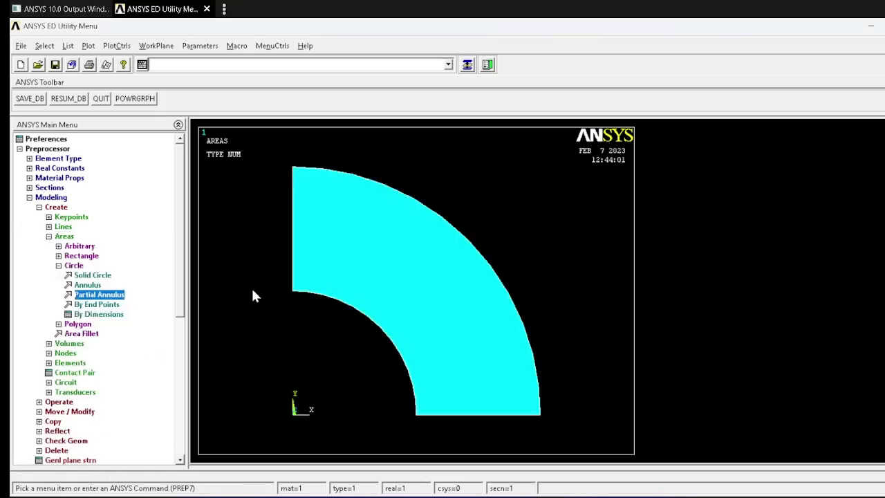
{"action": "left_click", "coordinate": [50, 196]}
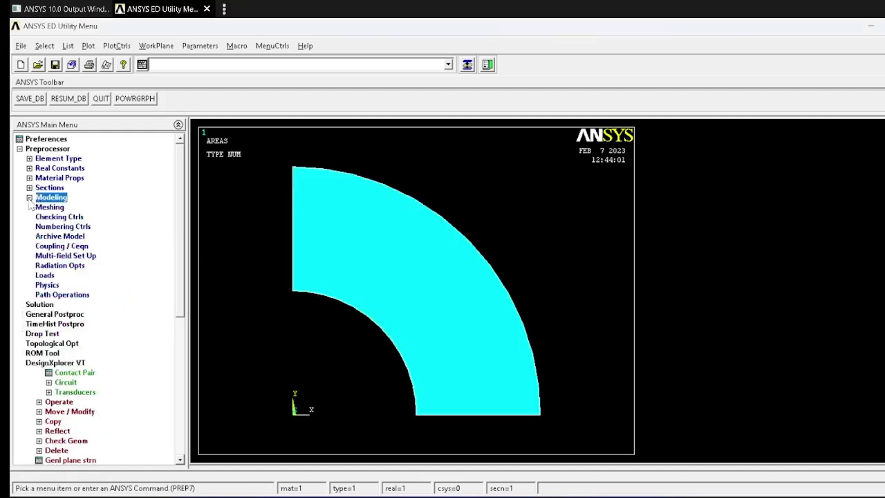
{"action": "left_click", "coordinate": [49, 208]}
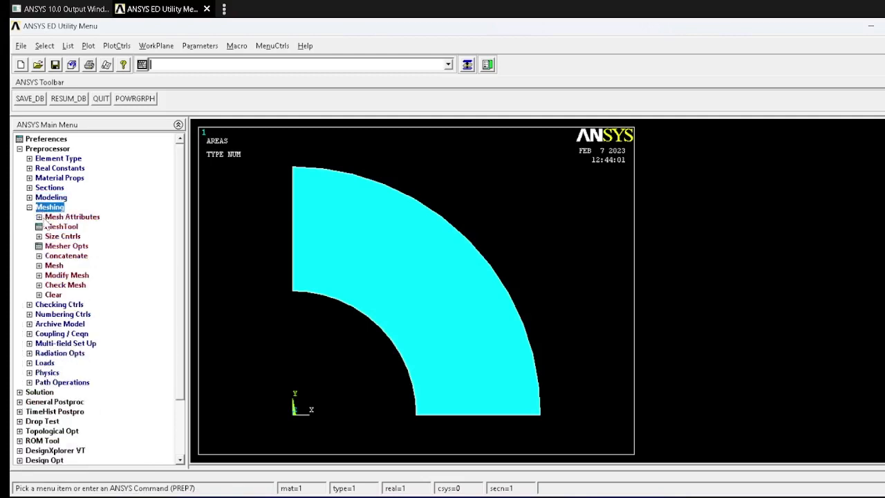
{"action": "left_click", "coordinate": [40, 235]}
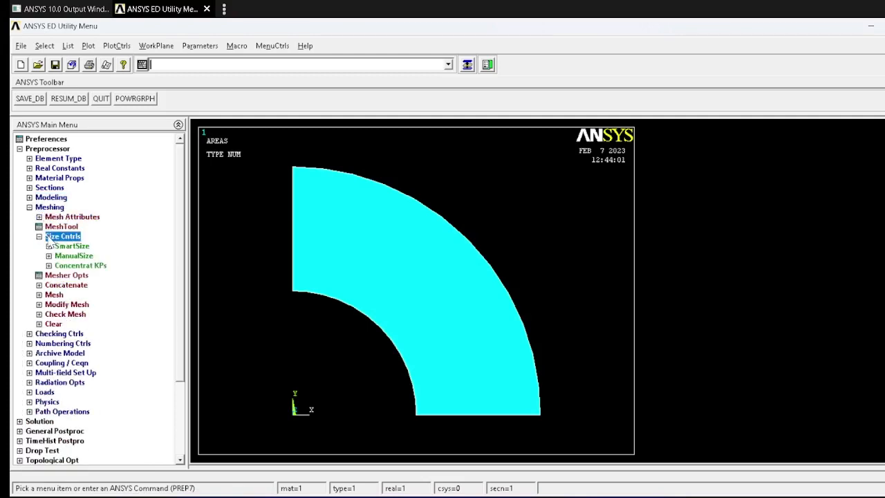
{"action": "left_click", "coordinate": [50, 255]}
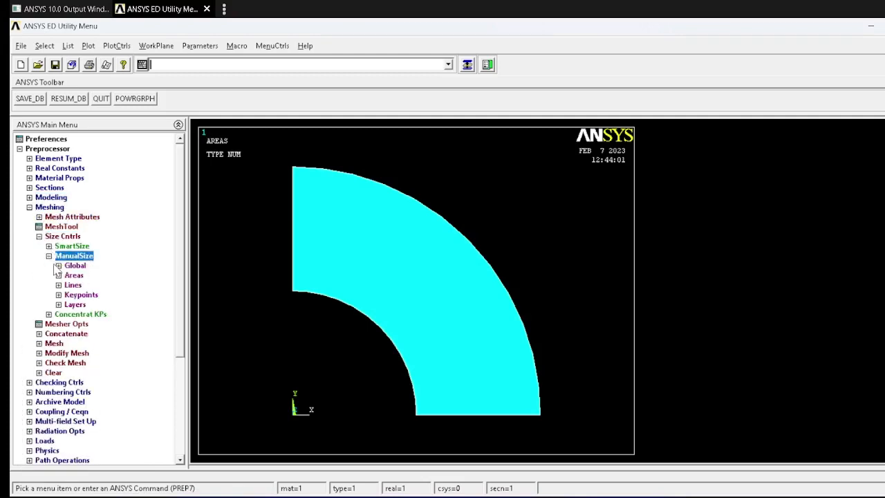
{"action": "left_click", "coordinate": [60, 274]}
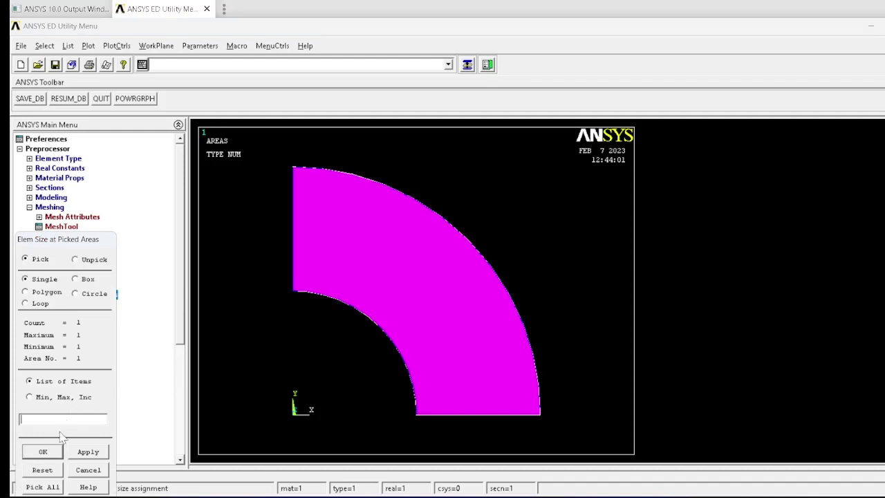
{"action": "left_click", "coordinate": [42, 451]}
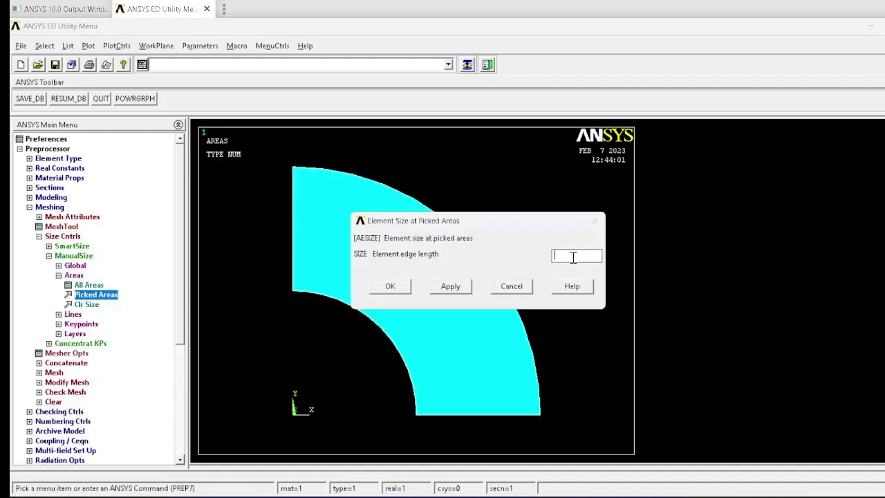
{"action": "mouse_move", "coordinate": [559, 252]}
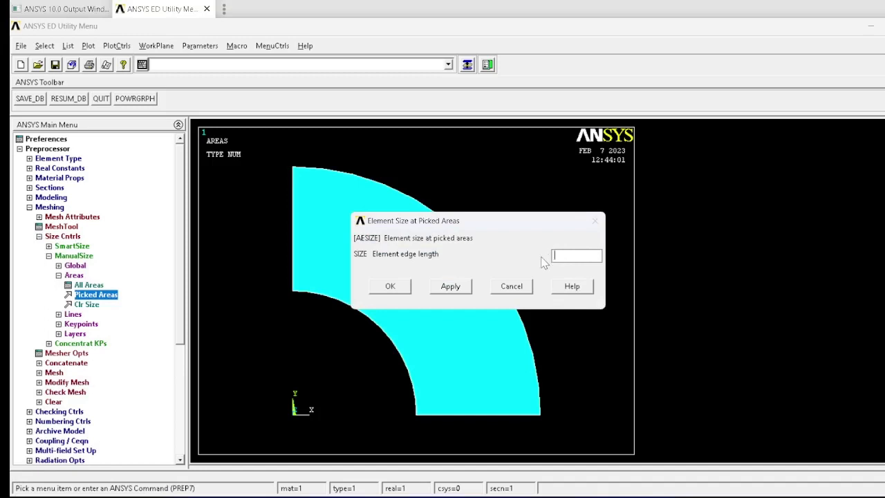
{"action": "left_click", "coordinate": [511, 285]}
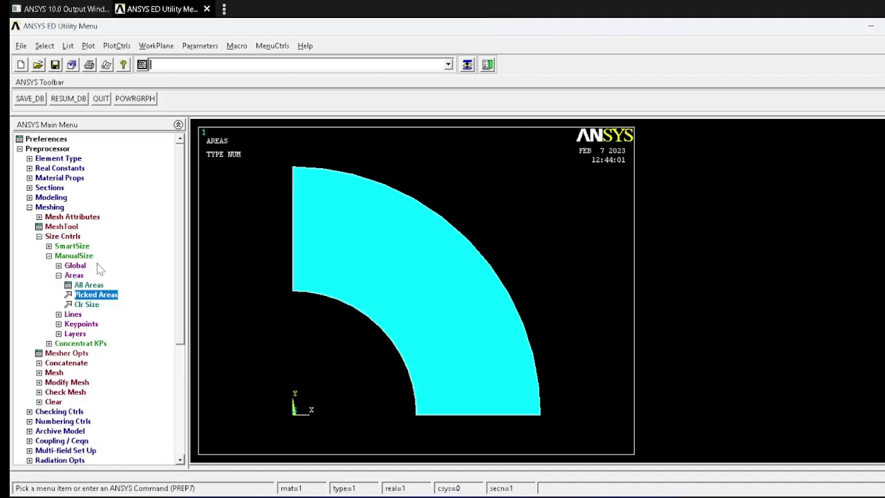
- Attempt to mesh the quadrant area via MeshTool and acknowledge both meshing error messages
{"action": "left_click", "coordinate": [61, 227]}
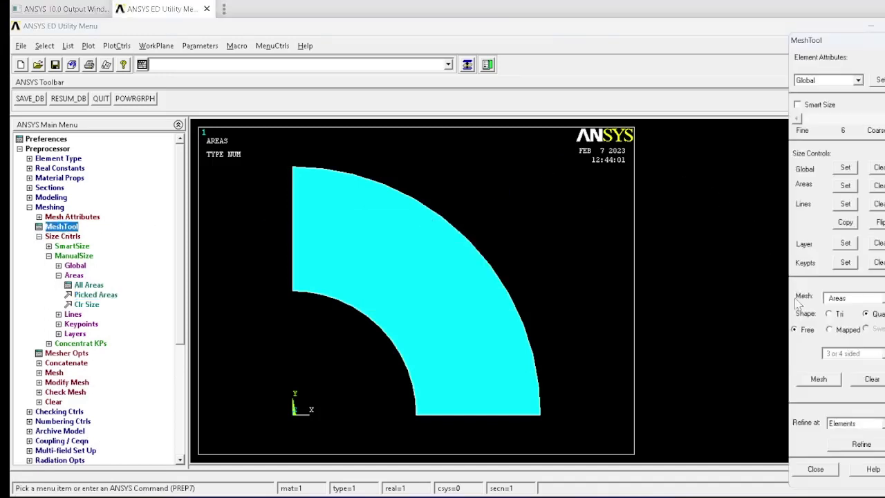
{"action": "left_click", "coordinate": [819, 379]}
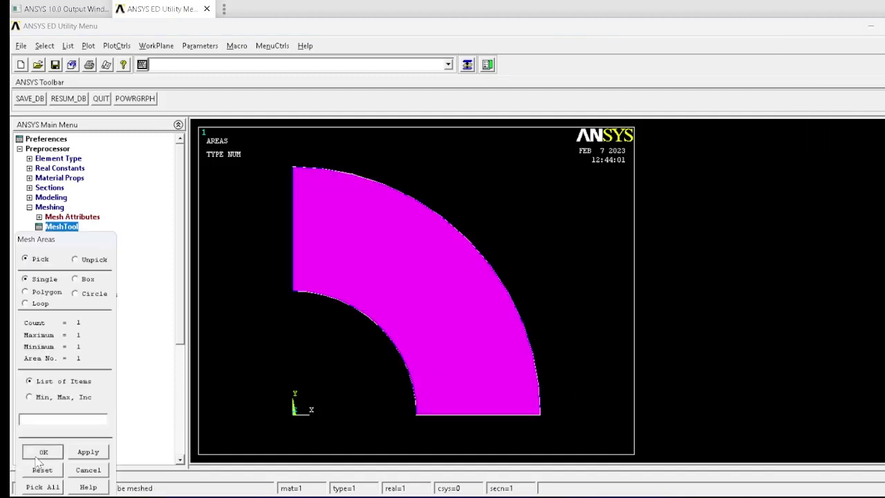
{"action": "left_click", "coordinate": [43, 450]}
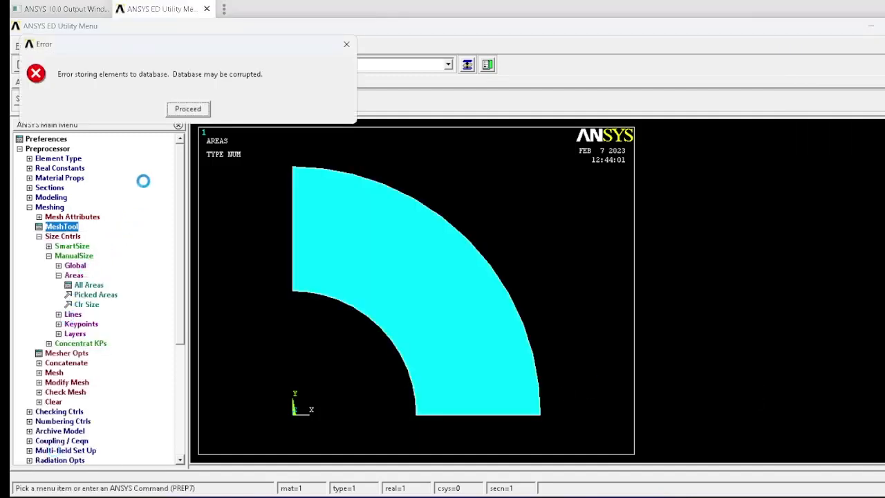
{"action": "left_click", "coordinate": [188, 107]}
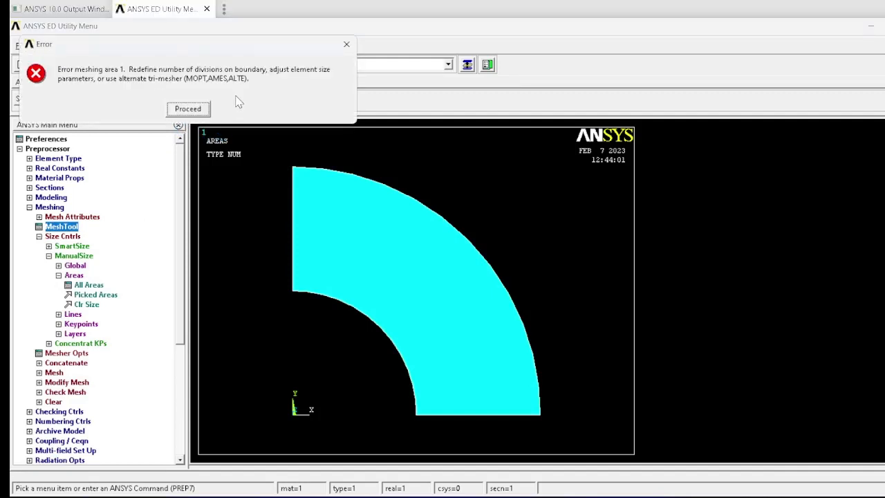
{"action": "left_click", "coordinate": [188, 108]}
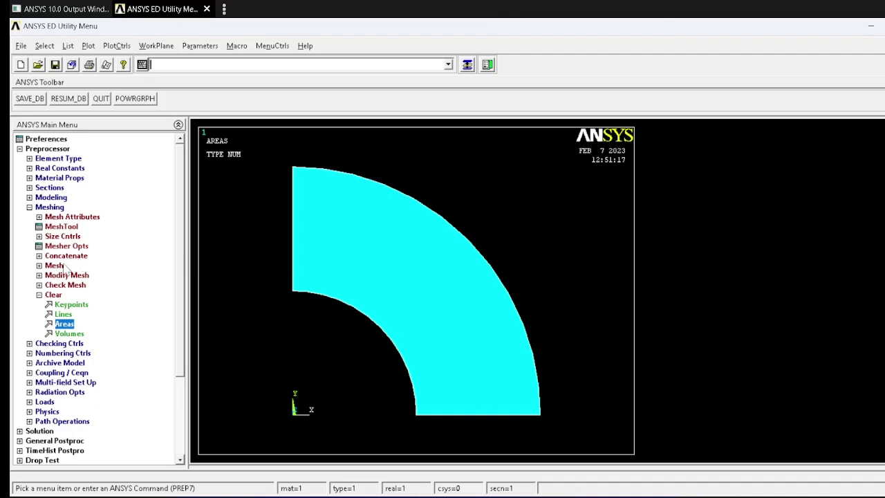
- Set a manual element edge length of 10 on the picked quadrant area
{"action": "left_click", "coordinate": [62, 235]}
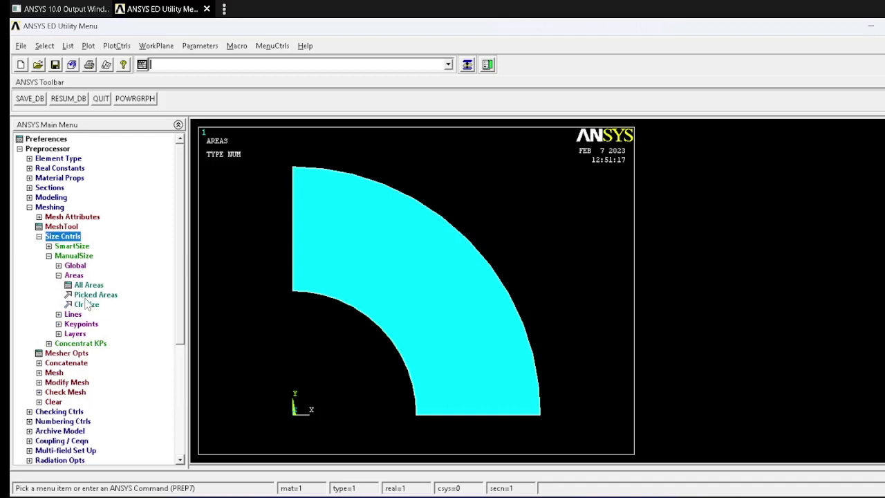
{"action": "mouse_move", "coordinate": [83, 304]}
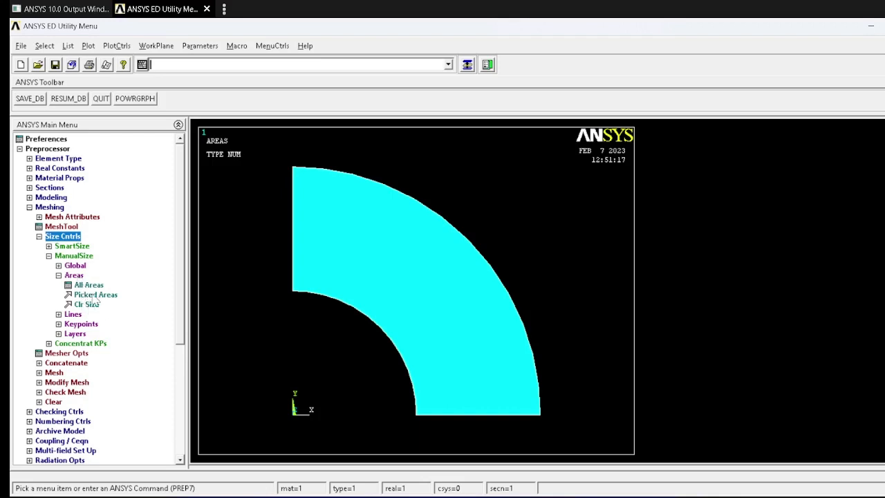
{"action": "left_click", "coordinate": [95, 294]}
{"action": "type", "text": "10"}
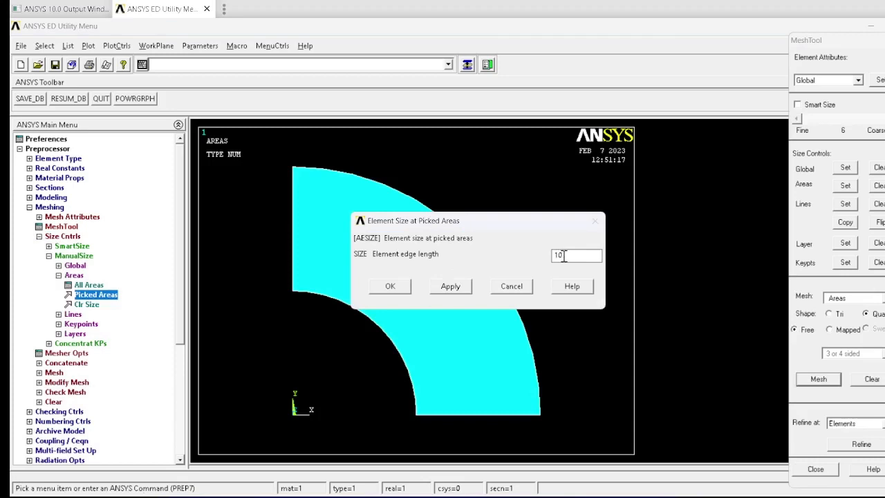
{"action": "left_click", "coordinate": [389, 284]}
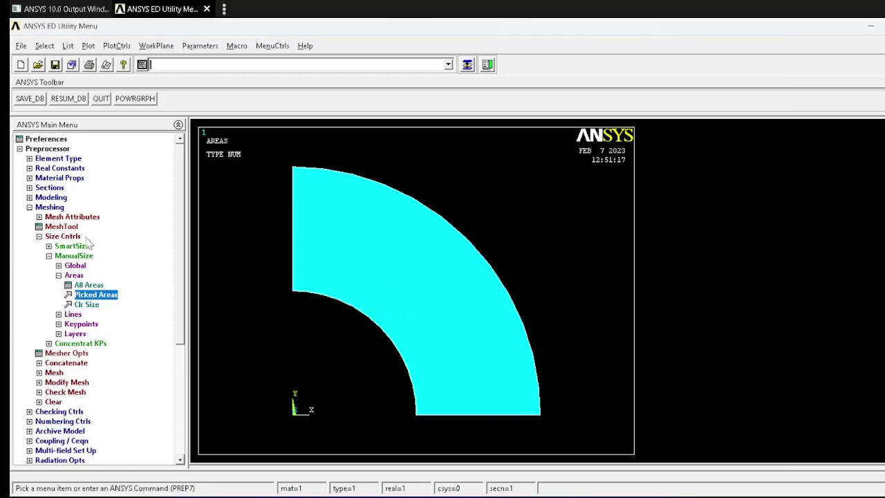
- Mesh the quadrant area with MeshTool, producing the quadrilateral mesh
{"action": "left_click", "coordinate": [60, 227]}
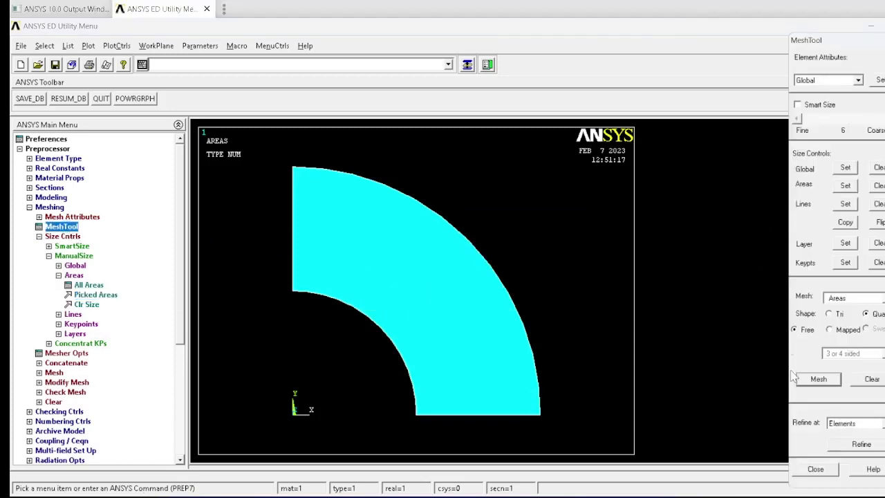
{"action": "left_click", "coordinate": [818, 379]}
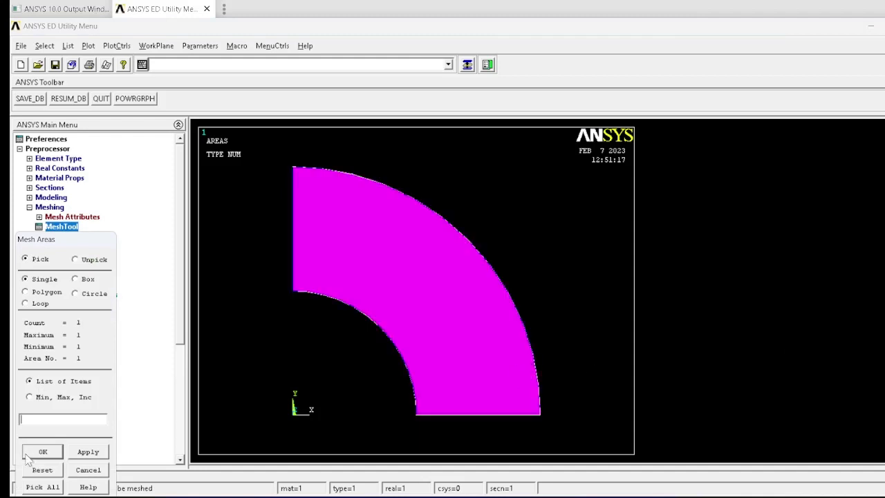
{"action": "left_click", "coordinate": [41, 451]}
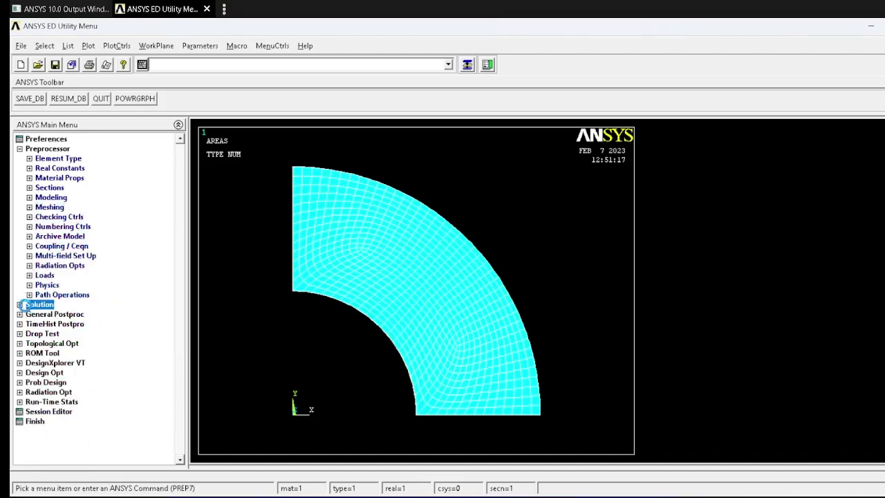
- Start a TEMP 300 load on lines of the quadrant, abandoning a mistaken area pick along the way
{"action": "left_click", "coordinate": [39, 304]}
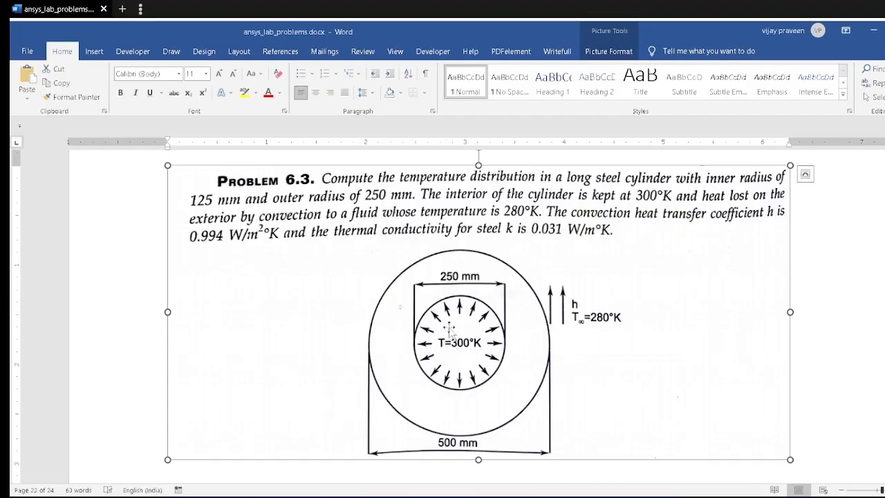
{"action": "mouse_move", "coordinate": [496, 319]}
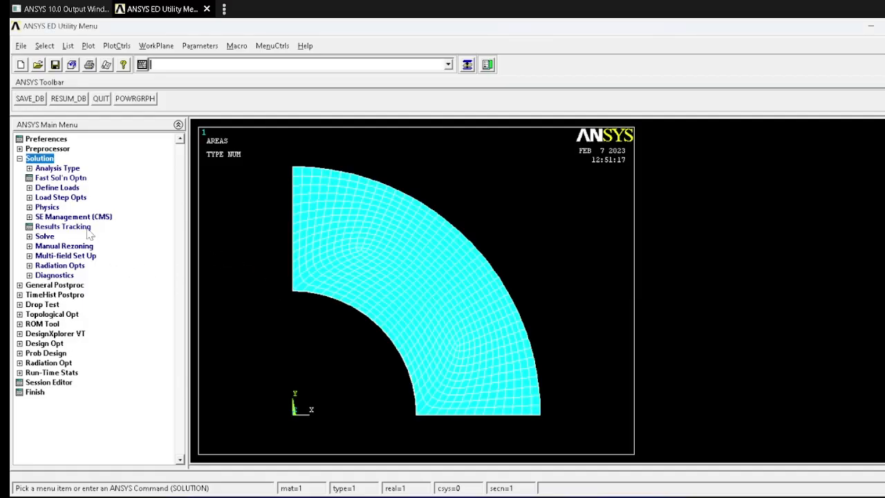
{"action": "left_click", "coordinate": [29, 187]}
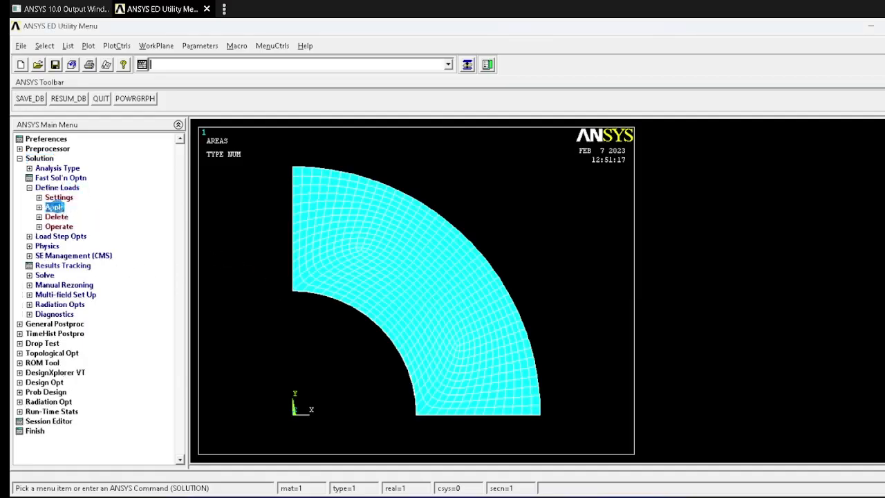
{"action": "left_click", "coordinate": [48, 205]}
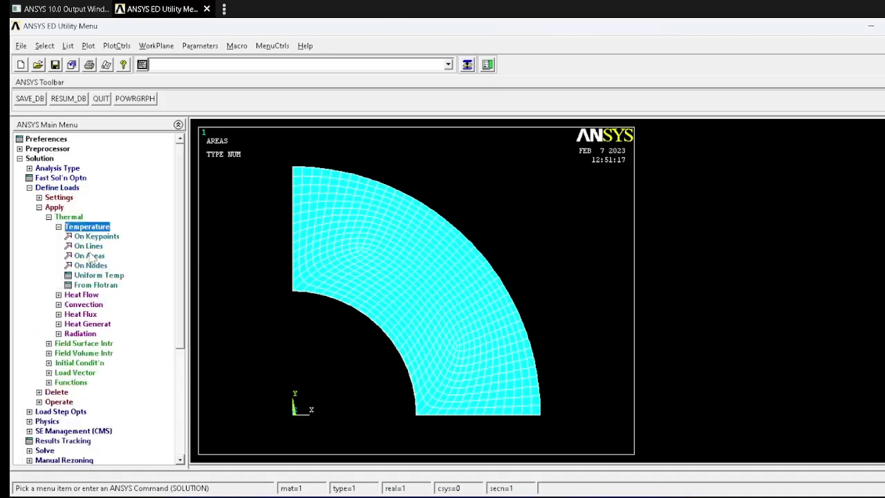
{"action": "left_click", "coordinate": [89, 246]}
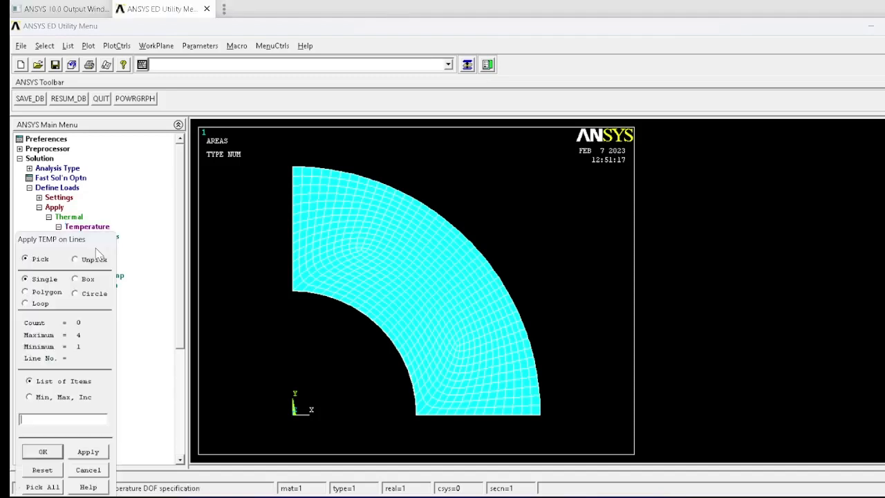
{"action": "mouse_move", "coordinate": [87, 483]}
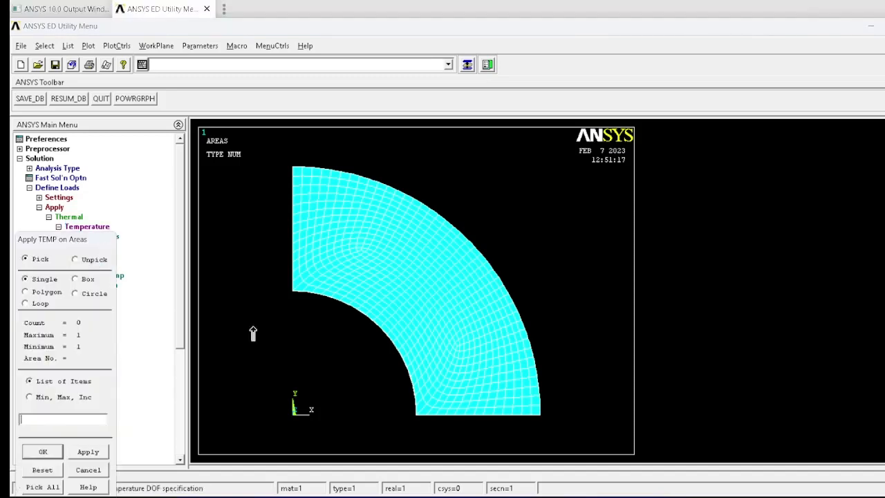
{"action": "left_click", "coordinate": [414, 293]}
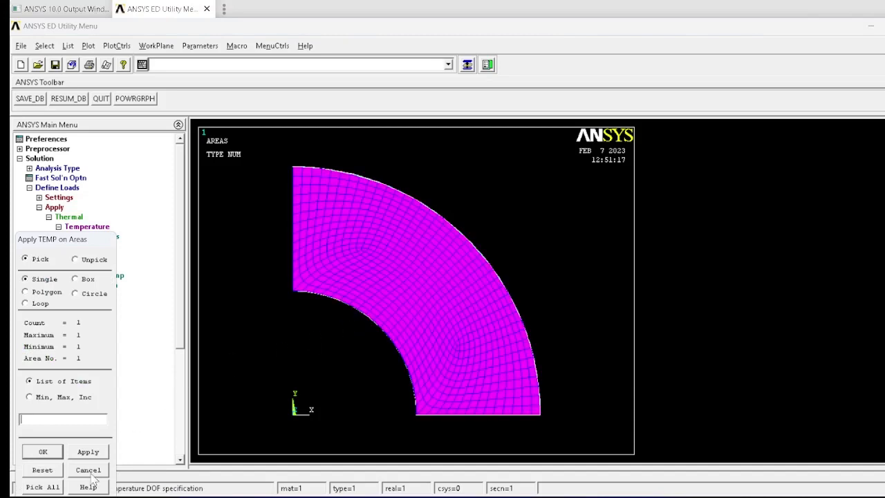
{"action": "left_click", "coordinate": [88, 470]}
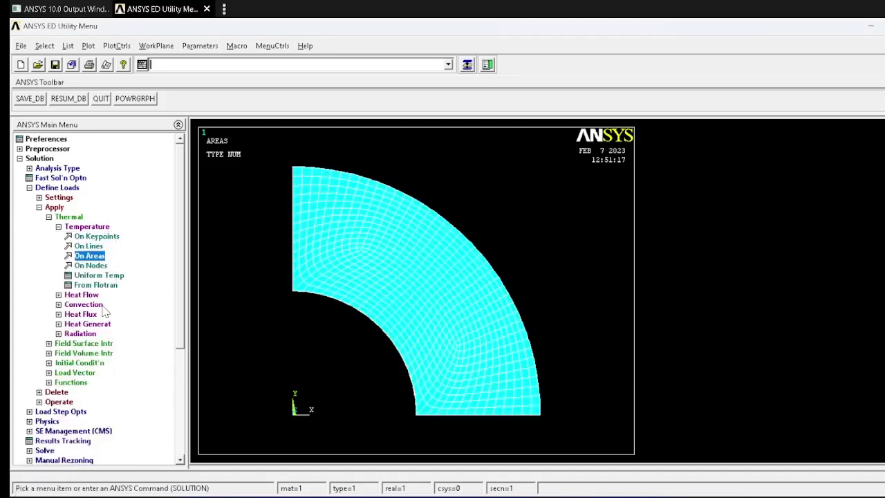
{"action": "mouse_move", "coordinate": [93, 276]}
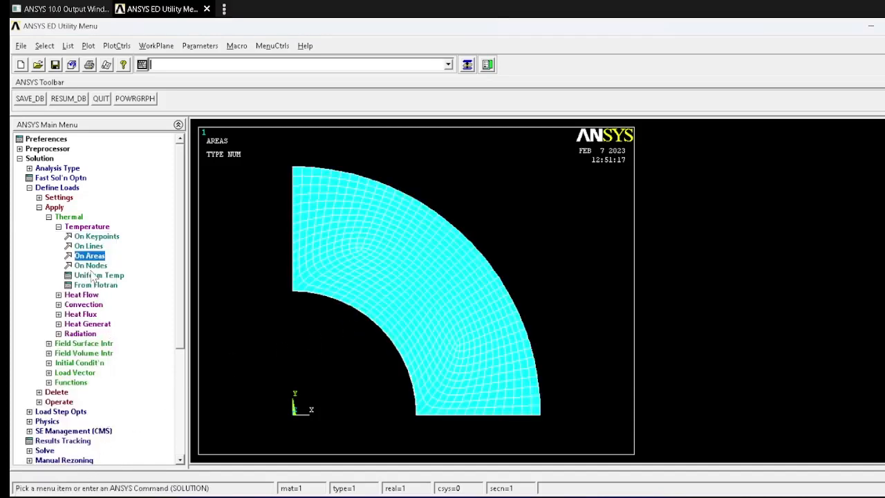
{"action": "left_click", "coordinate": [97, 273]}
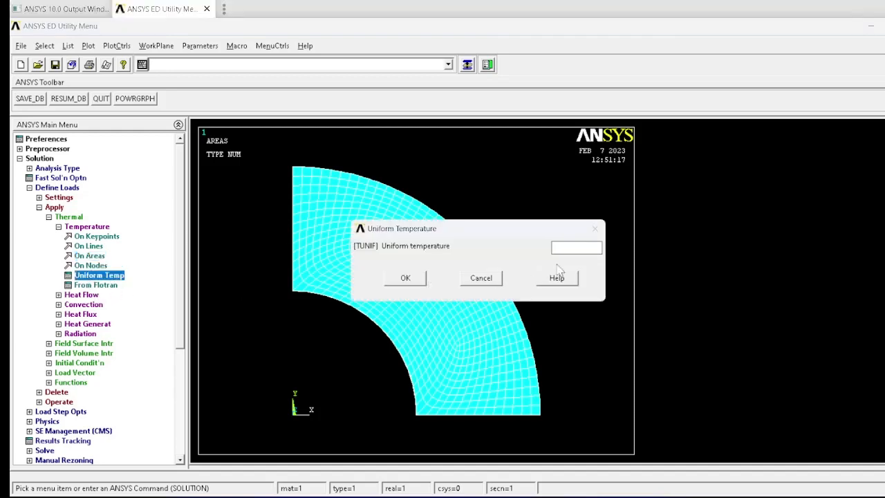
{"action": "key", "text": "Alt+Tab"}
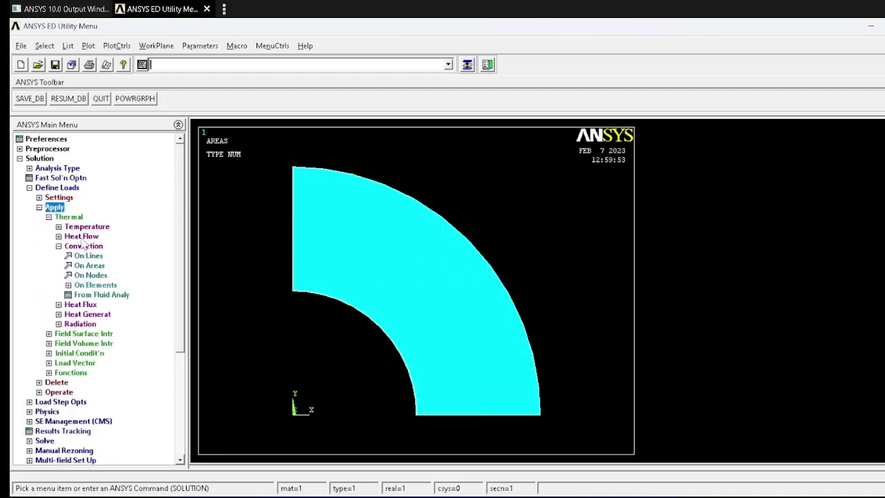
{"action": "left_click", "coordinate": [86, 226]}
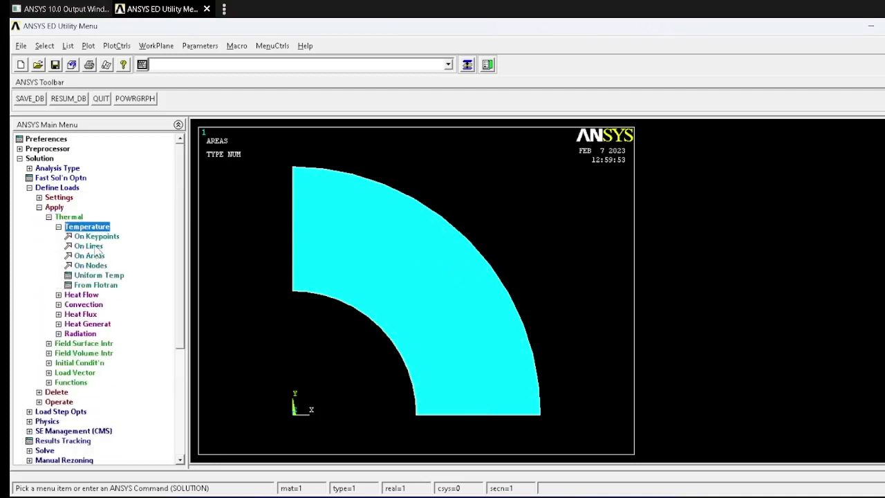
{"action": "left_click", "coordinate": [89, 246]}
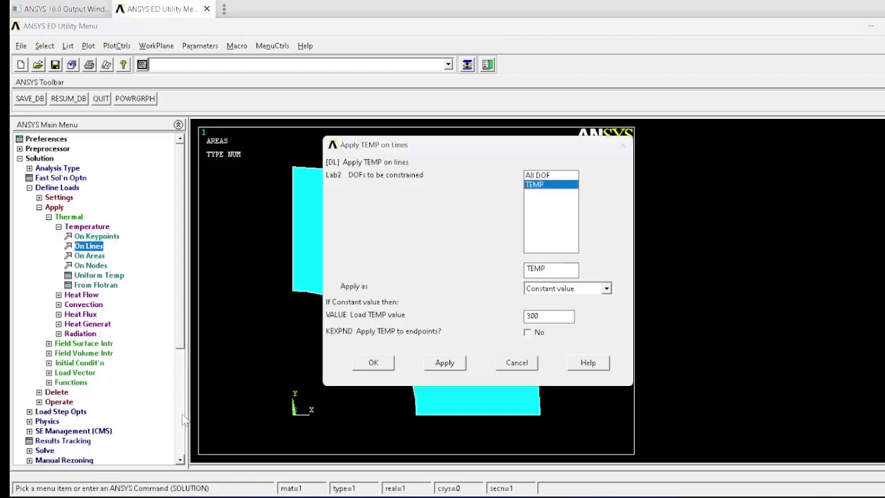
{"action": "mouse_move", "coordinate": [537, 206]}
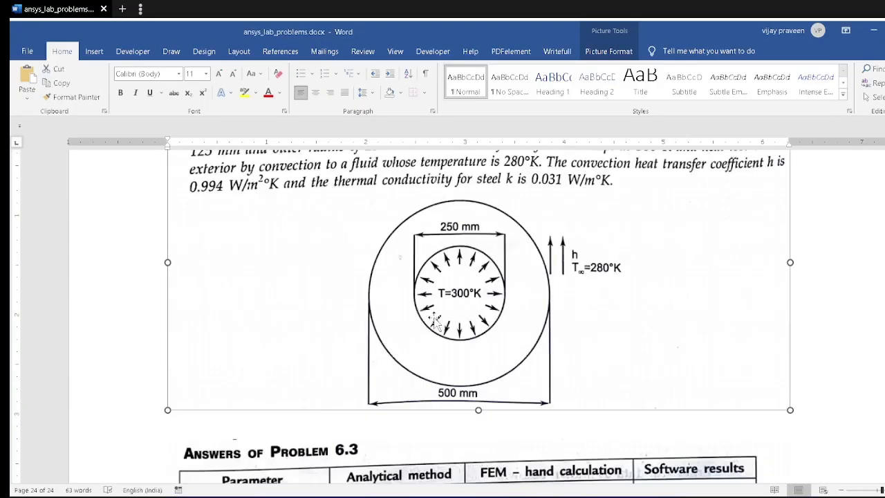
- Switch back from the Word problem sheet to the ANSYS window
{"action": "key", "text": "alt+tab"}
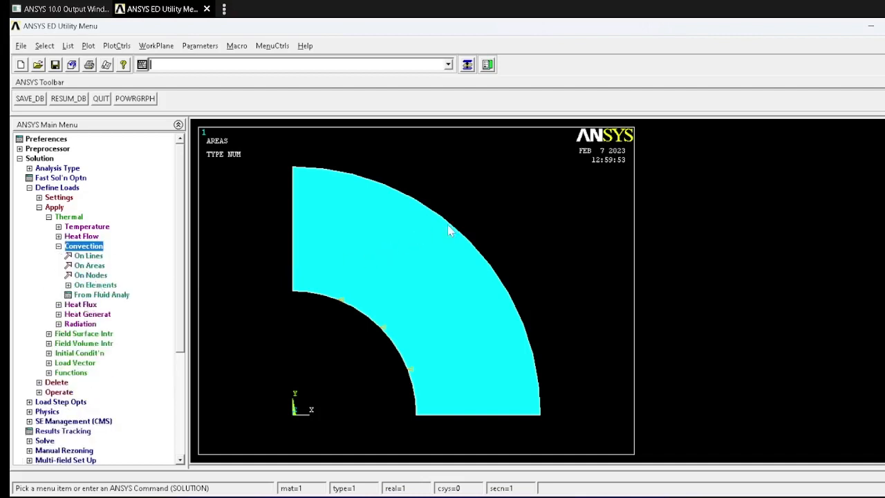
- Apply convection on lines with film coefficient 0.994 and bulk temperature 280, checking values against the problem sheet
{"action": "left_click", "coordinate": [88, 254]}
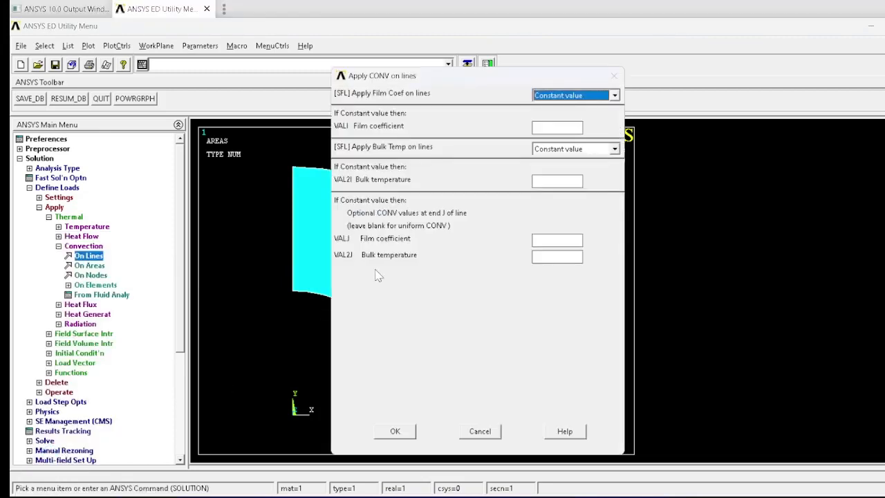
{"action": "left_click", "coordinate": [557, 127]}
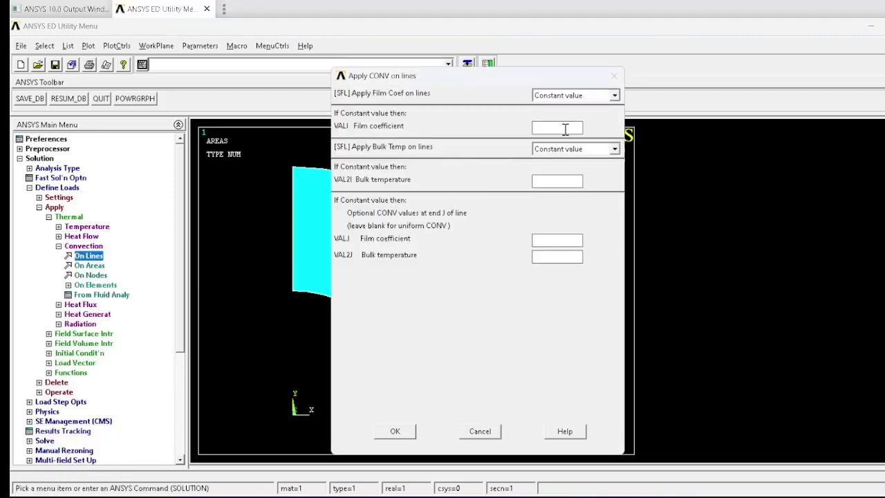
{"action": "key", "text": "alt+tab"}
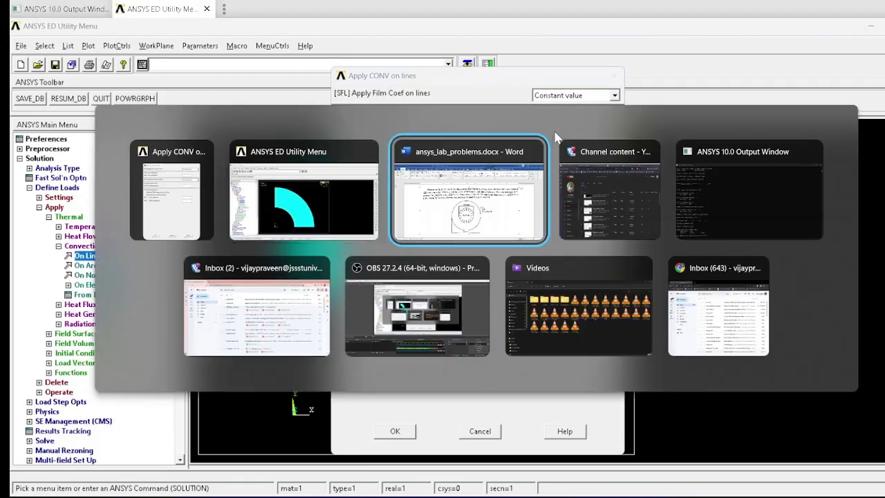
{"action": "left_click", "coordinate": [469, 191]}
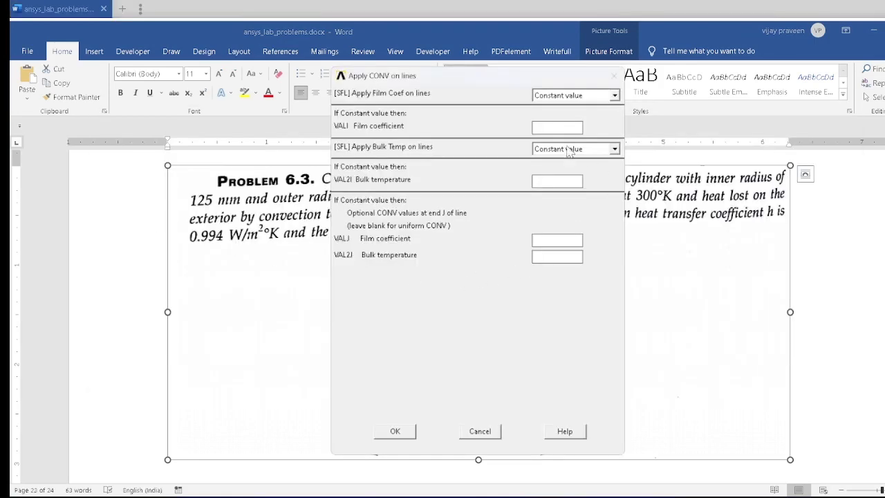
{"action": "type", "text": "0.99"}
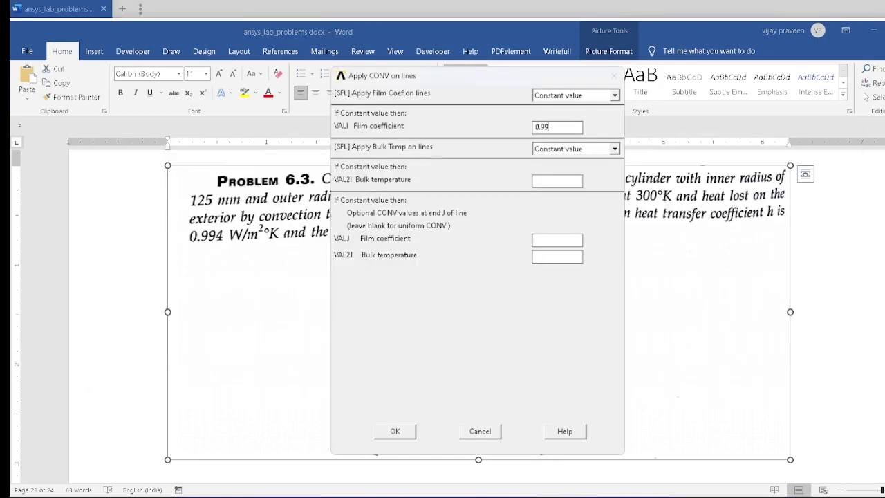
{"action": "left_click", "coordinate": [557, 179]}
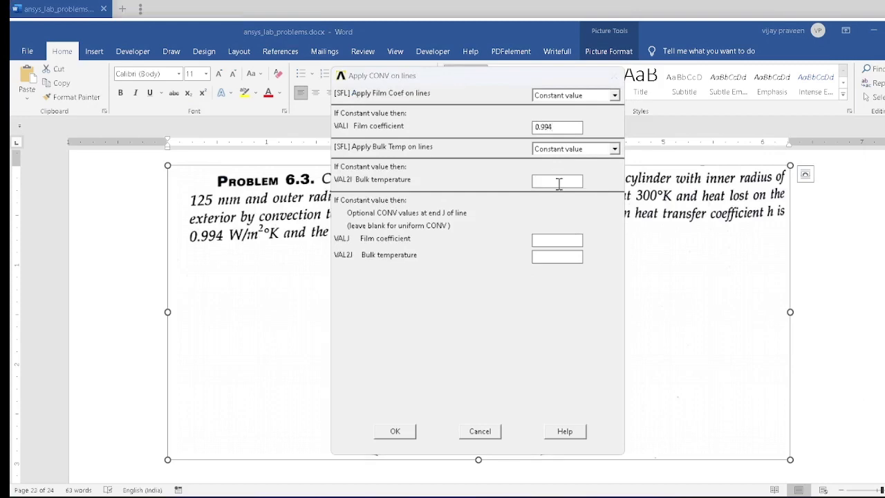
{"action": "key", "text": "alt+tab"}
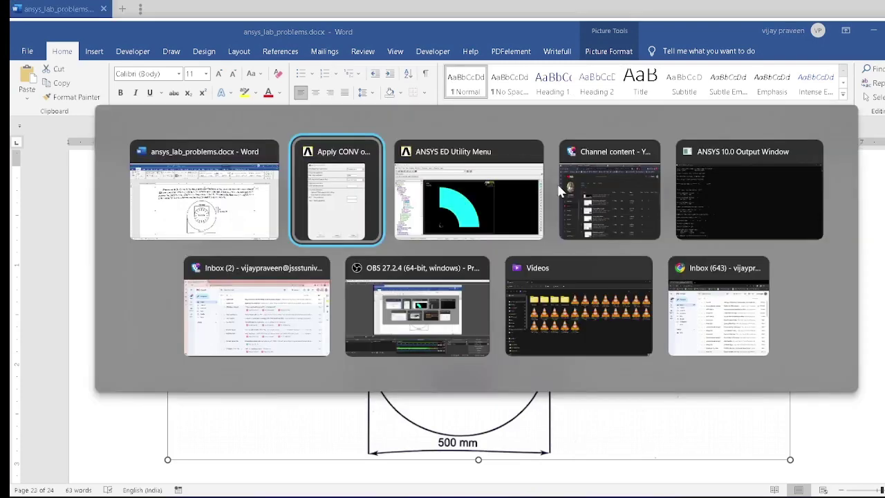
{"action": "left_click", "coordinate": [335, 189]}
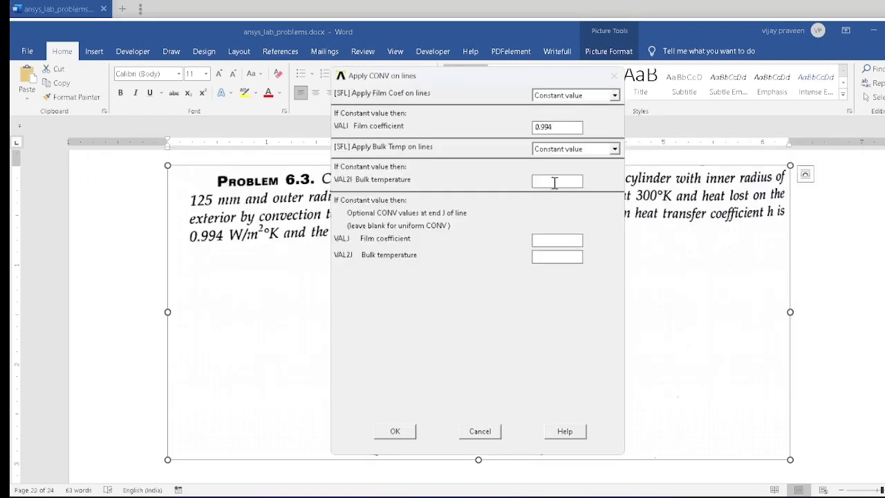
{"action": "type", "text": "280"}
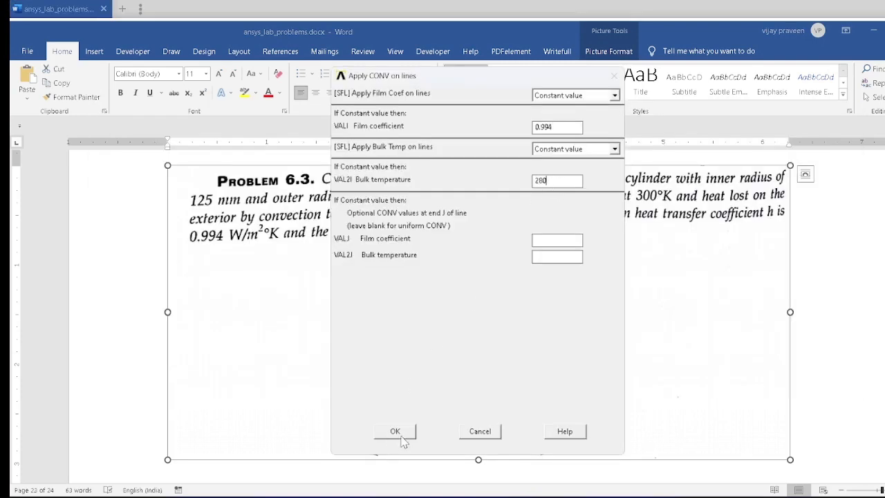
{"action": "left_click", "coordinate": [395, 431]}
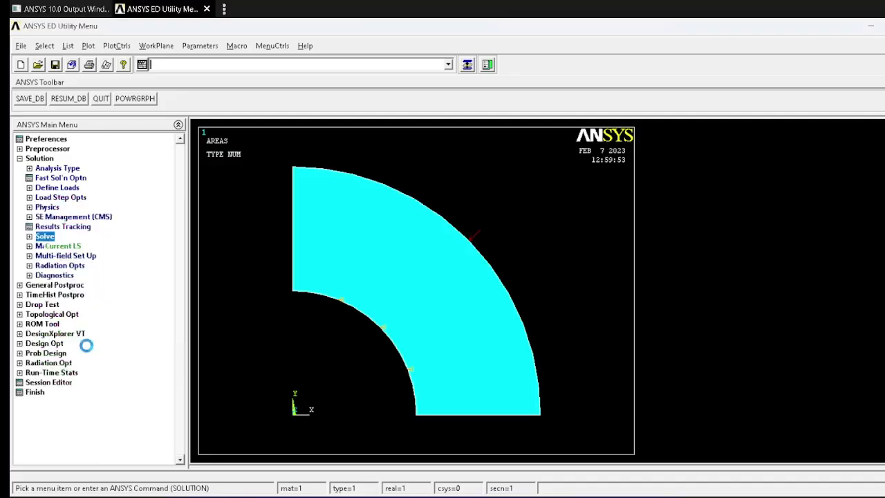
- Solve the current load step and start the solution run
{"action": "left_click", "coordinate": [62, 246]}
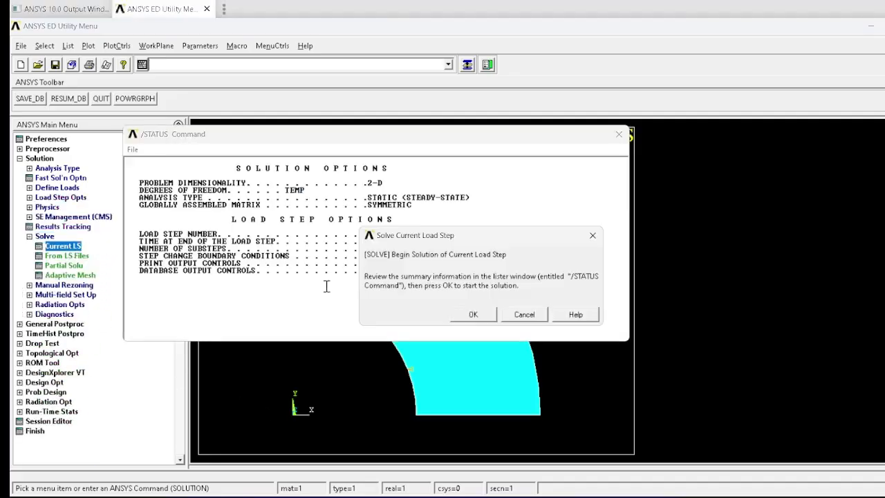
{"action": "left_click", "coordinate": [473, 313]}
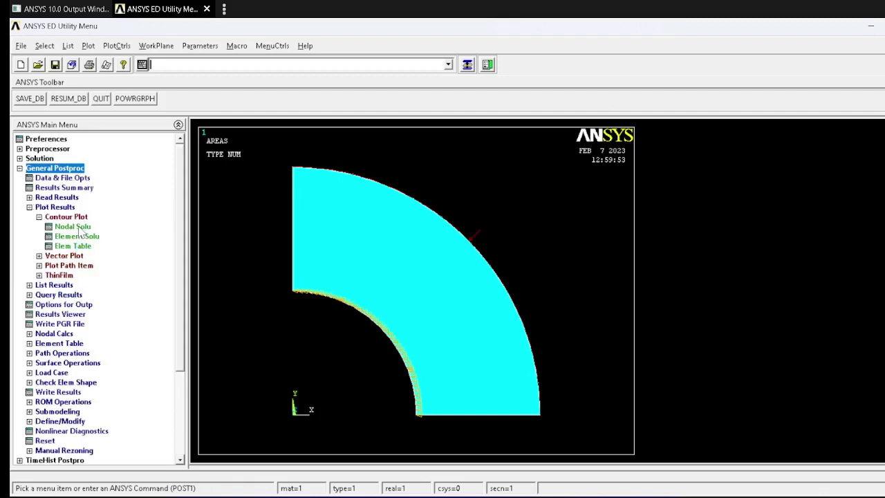
- Plot the nodal temperature contours (about 280 to 300) over the quadrant
{"action": "left_click", "coordinate": [72, 227]}
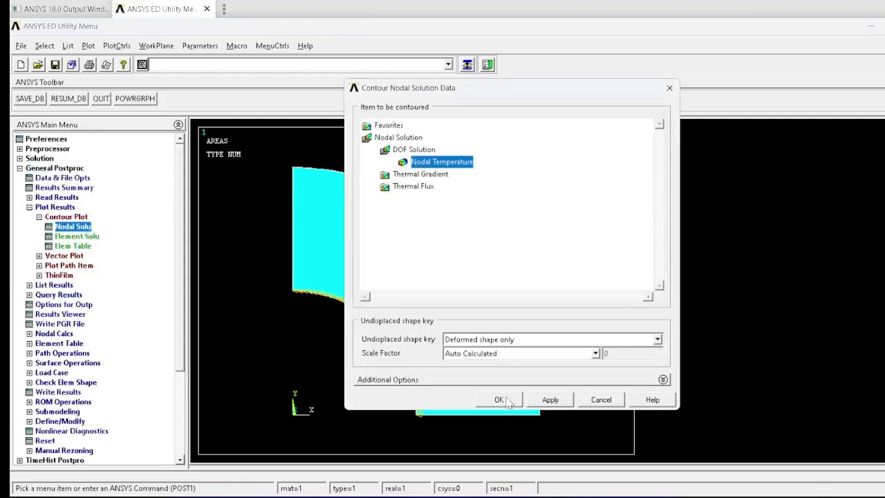
{"action": "left_click", "coordinate": [498, 398]}
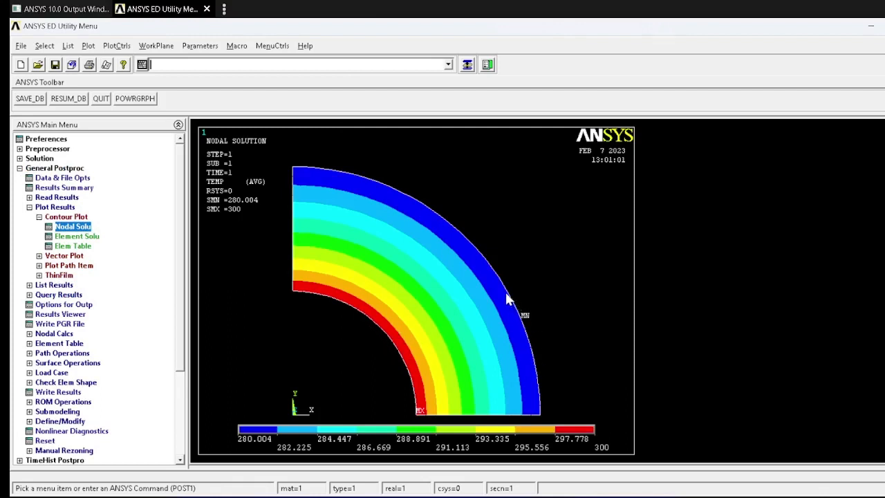
{"action": "mouse_move", "coordinate": [387, 337]}
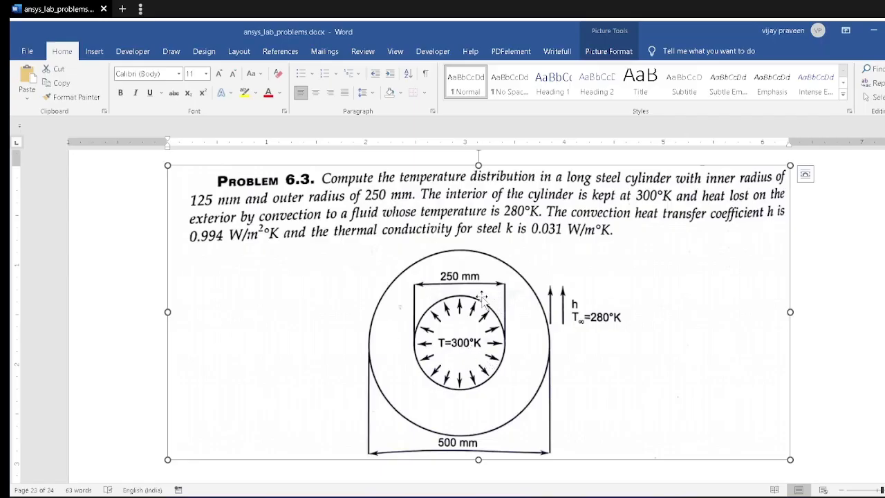
{"action": "scroll", "scroll_direction": "down", "scroll_amount": 3}
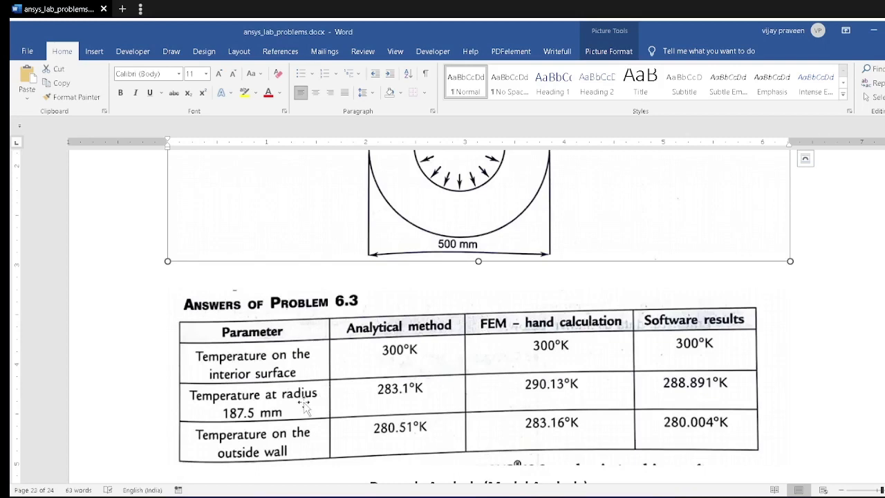
{"action": "mouse_move", "coordinate": [375, 399]}
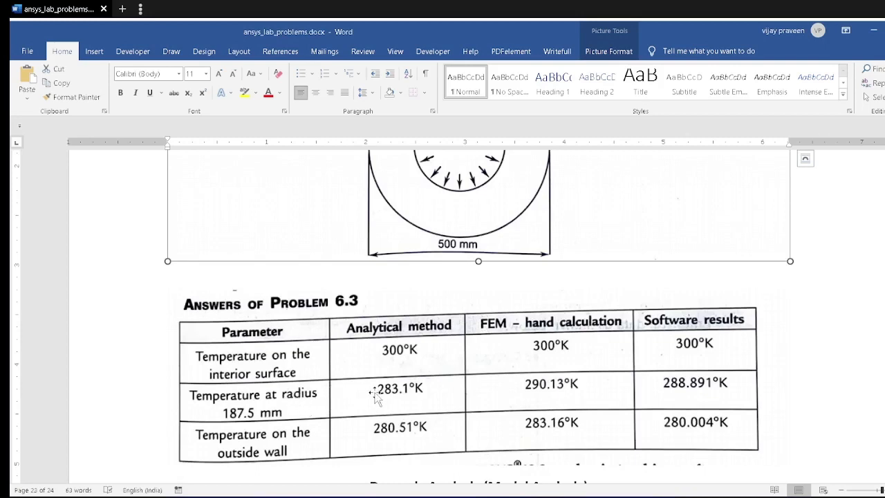
{"action": "left_click", "coordinate": [159, 8]}
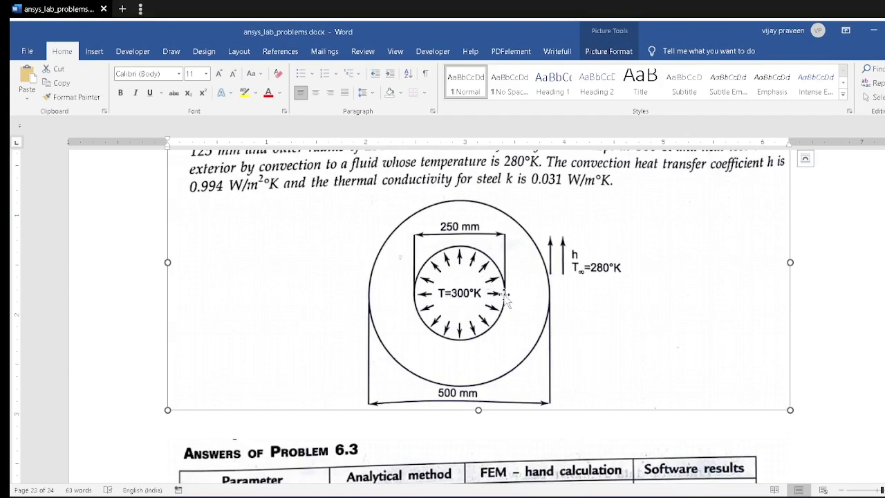
{"action": "mouse_move", "coordinate": [523, 285]}
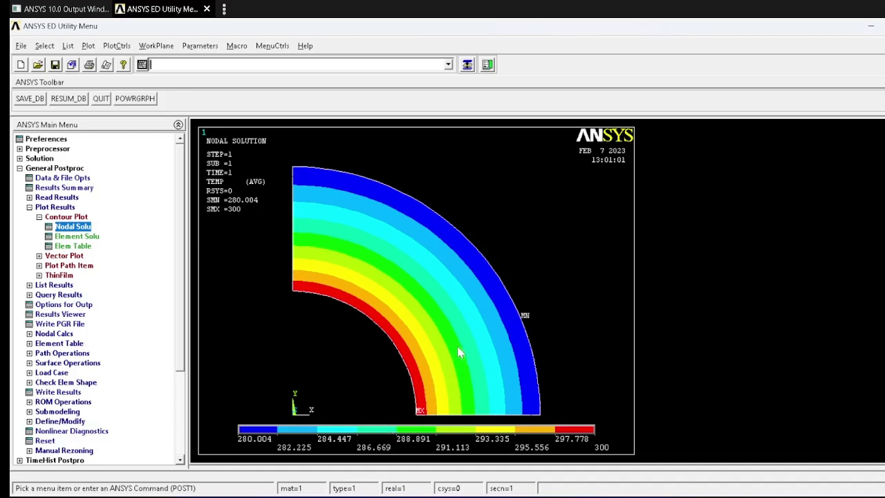
{"action": "mouse_move", "coordinate": [240, 319]}
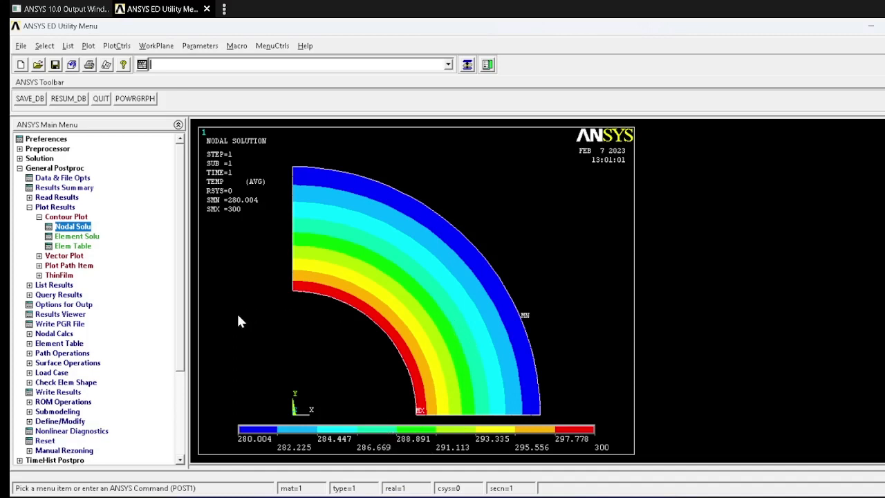
{"action": "mouse_move", "coordinate": [232, 310]}
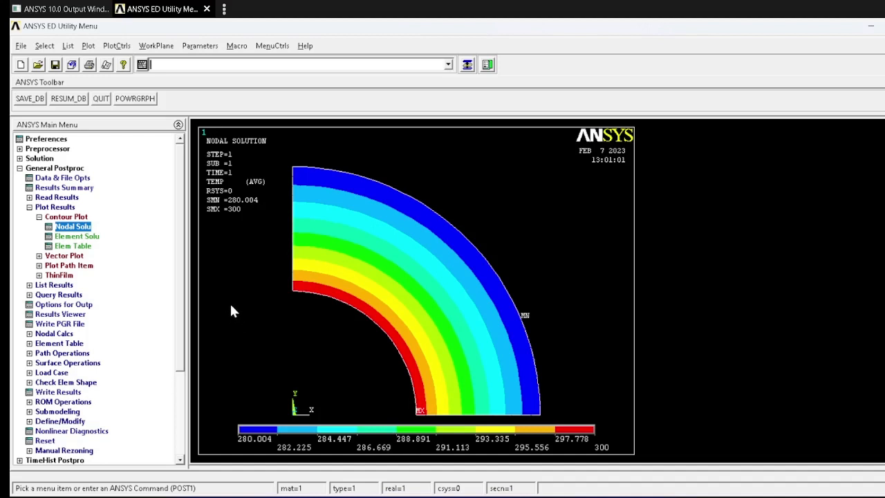
{"action": "mouse_move", "coordinate": [226, 283]}
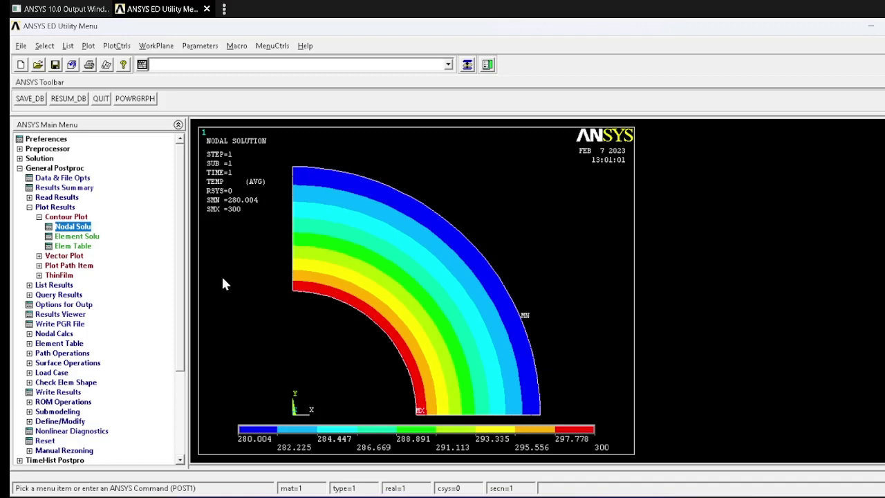
{"action": "mouse_move", "coordinate": [192, 265]}
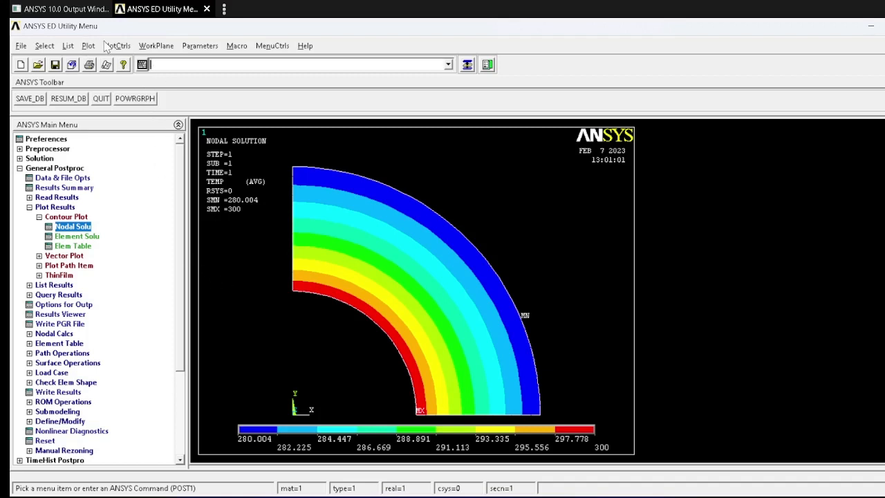
- Apply Periodic/Cyclic symmetry expansion so the quadrant contour displays as a full 360° ring
{"action": "left_click", "coordinate": [116, 46]}
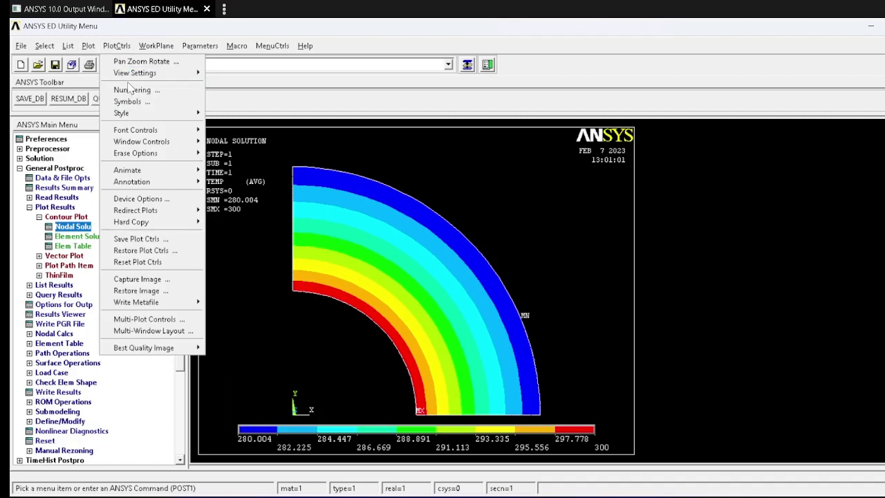
{"action": "mouse_move", "coordinate": [127, 91]}
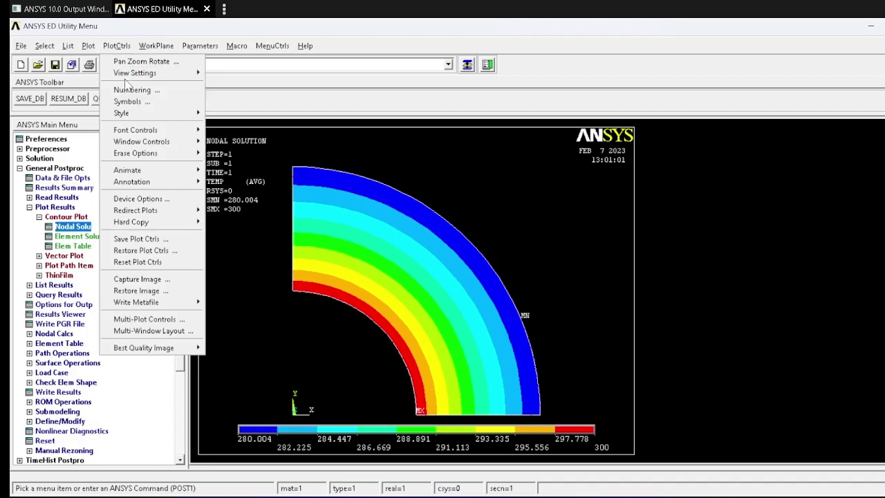
{"action": "mouse_move", "coordinate": [122, 113]}
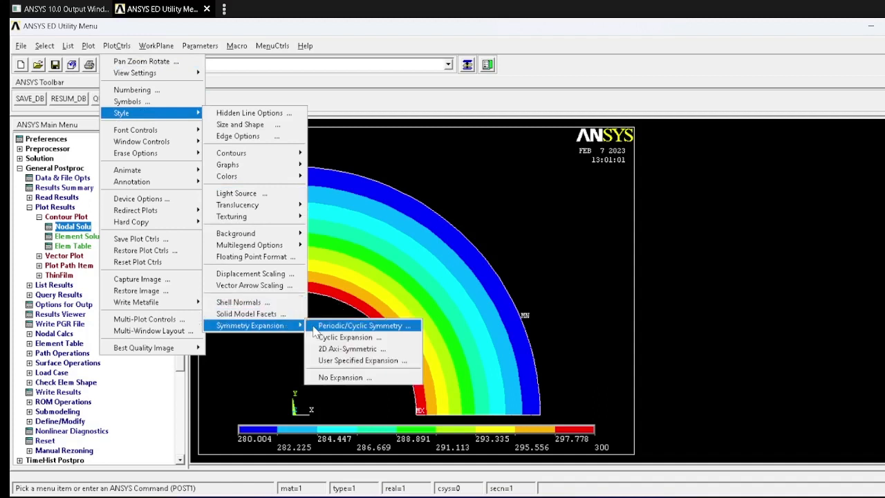
{"action": "left_click", "coordinate": [359, 326]}
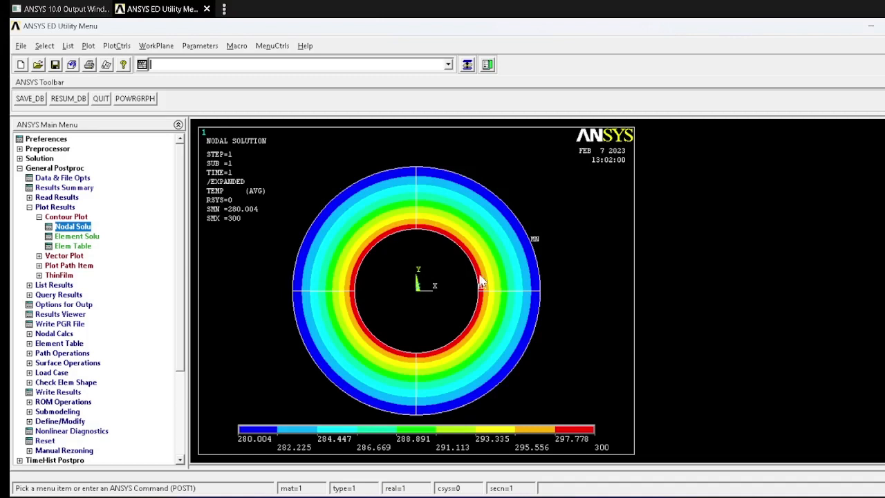
{"action": "mouse_move", "coordinate": [362, 200]}
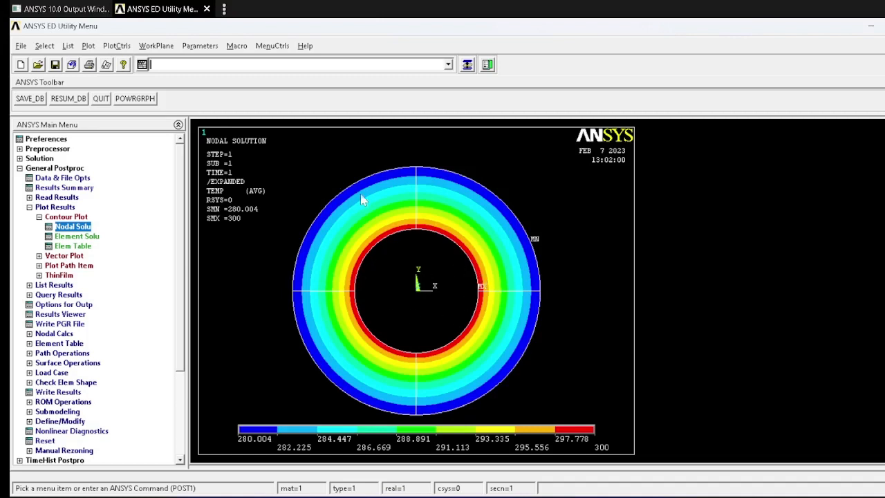
{"action": "mouse_move", "coordinate": [332, 362]}
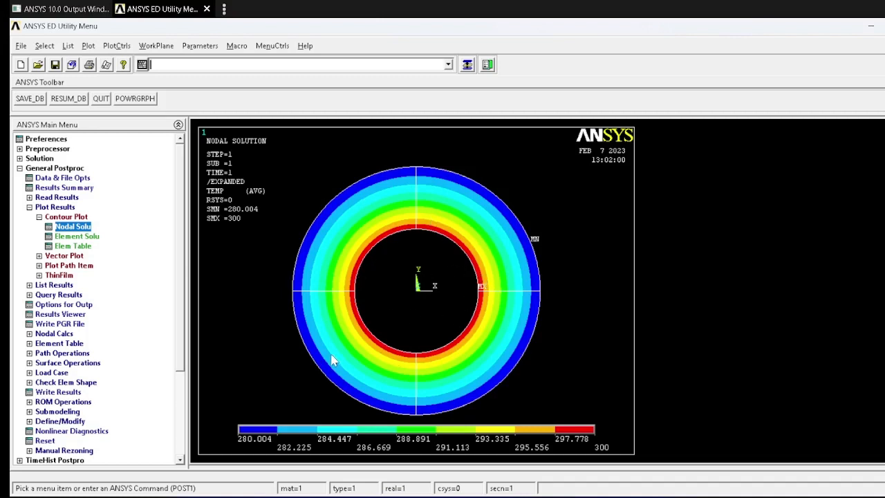